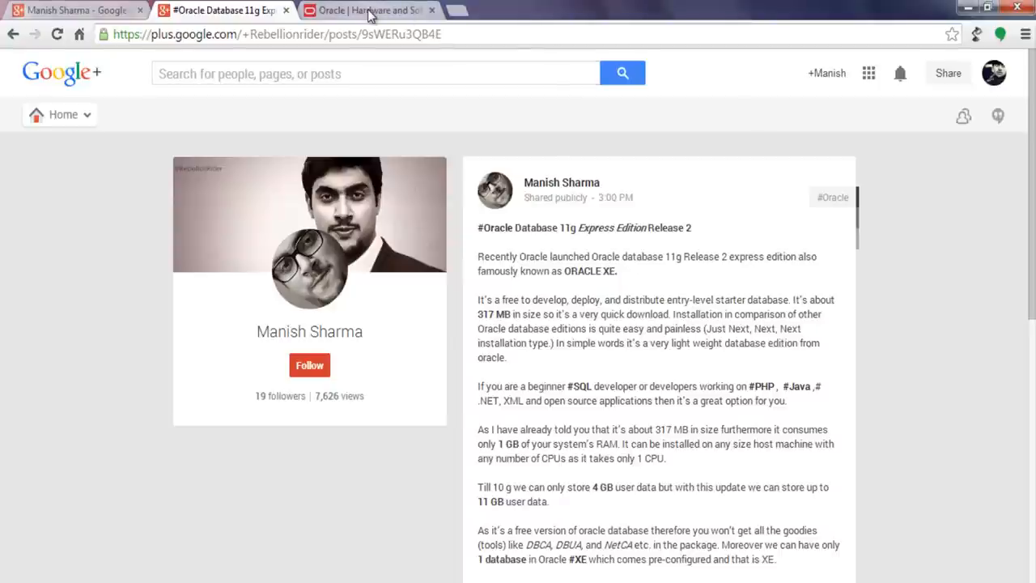
# Step: Switch to the Oracle.com tab to reach its Downloads menu
pyautogui.click(369, 10)
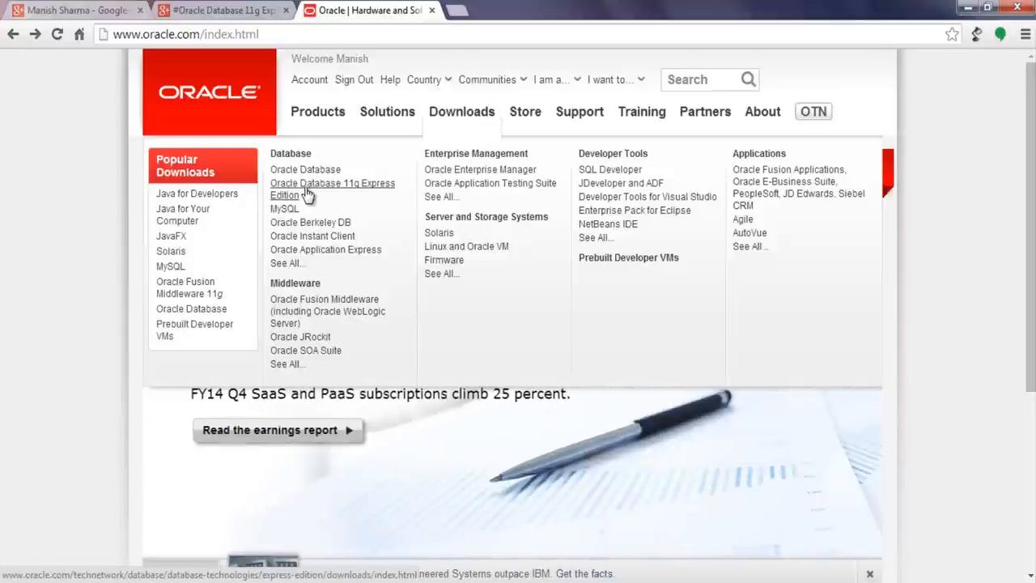
# Step: Accept the Express Edition 11g Release 2 licence and start the Windows x64 download
pyautogui.click(332, 188)
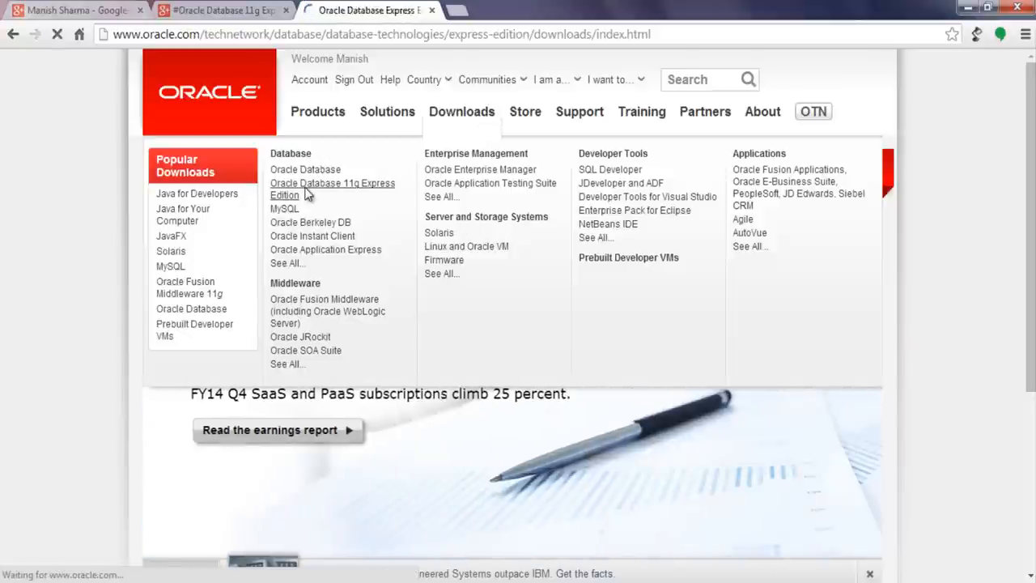
pyautogui.click(332, 187)
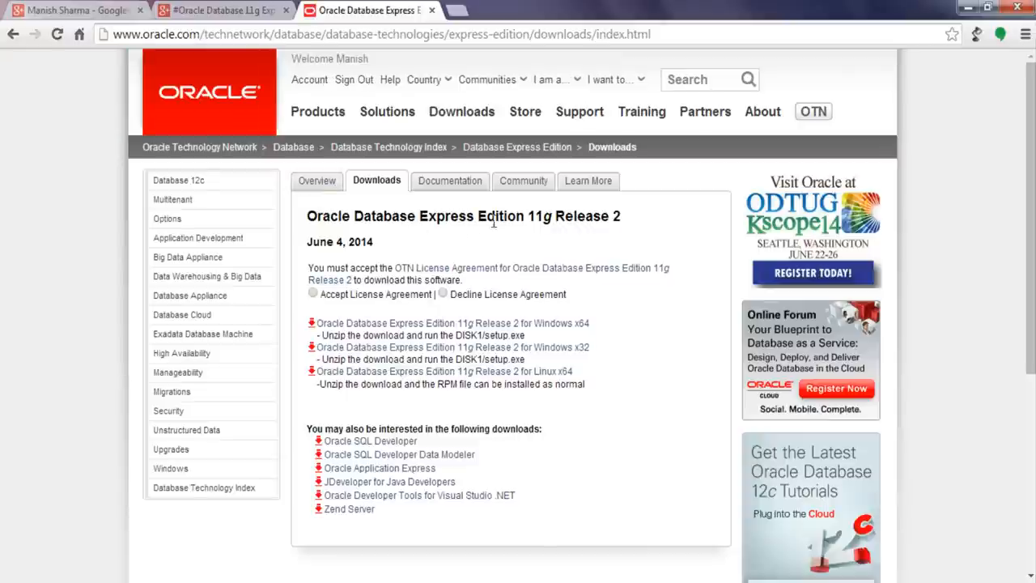
pyautogui.moveTo(623, 225)
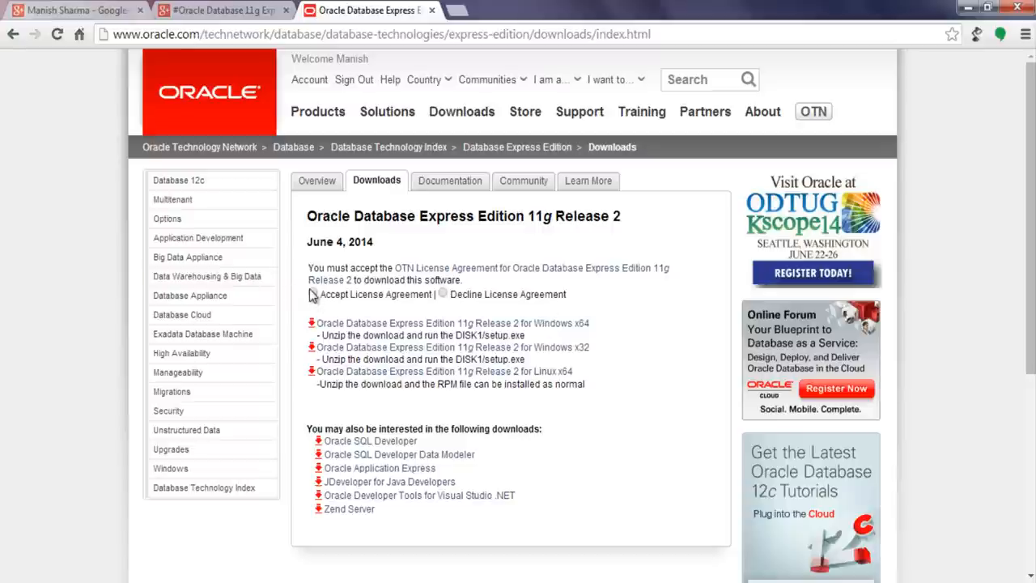
pyautogui.click(314, 295)
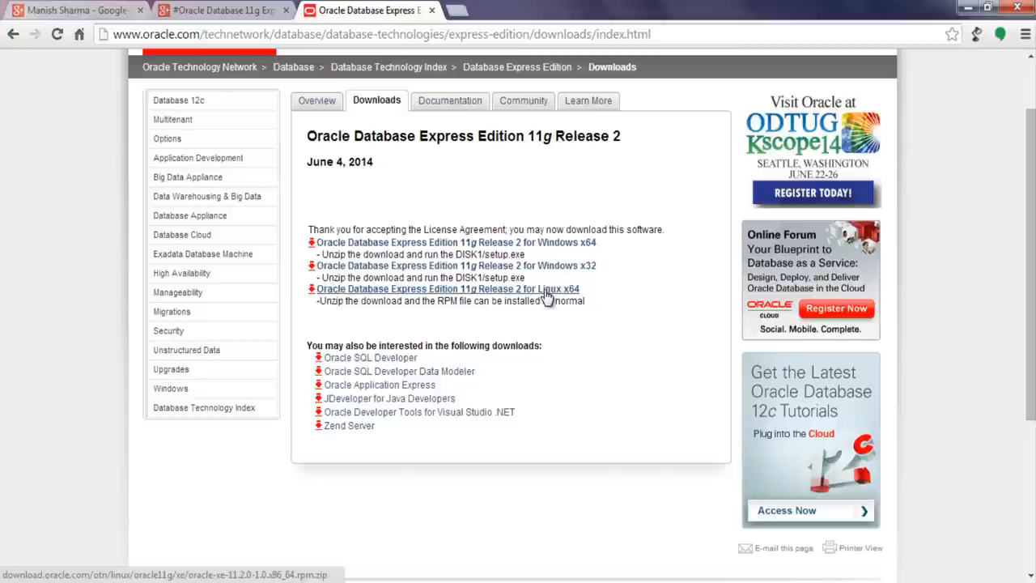
pyautogui.moveTo(548, 246)
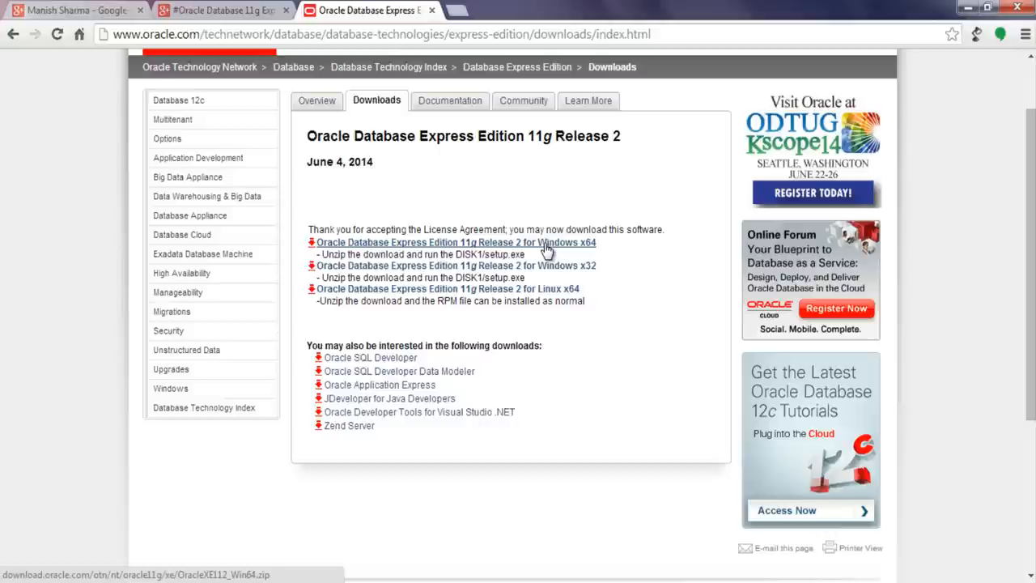
pyautogui.moveTo(547, 251)
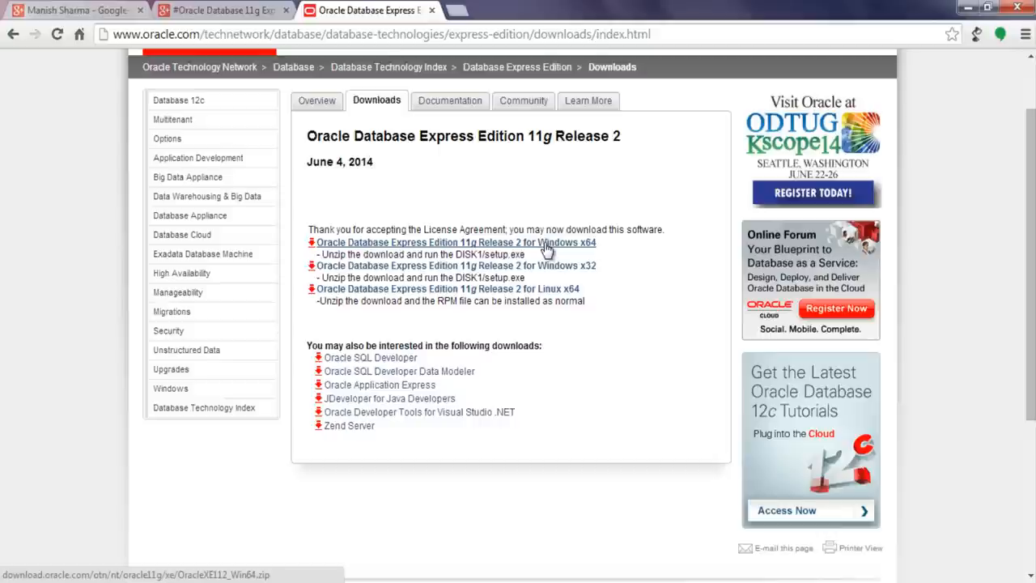
pyautogui.click(456, 243)
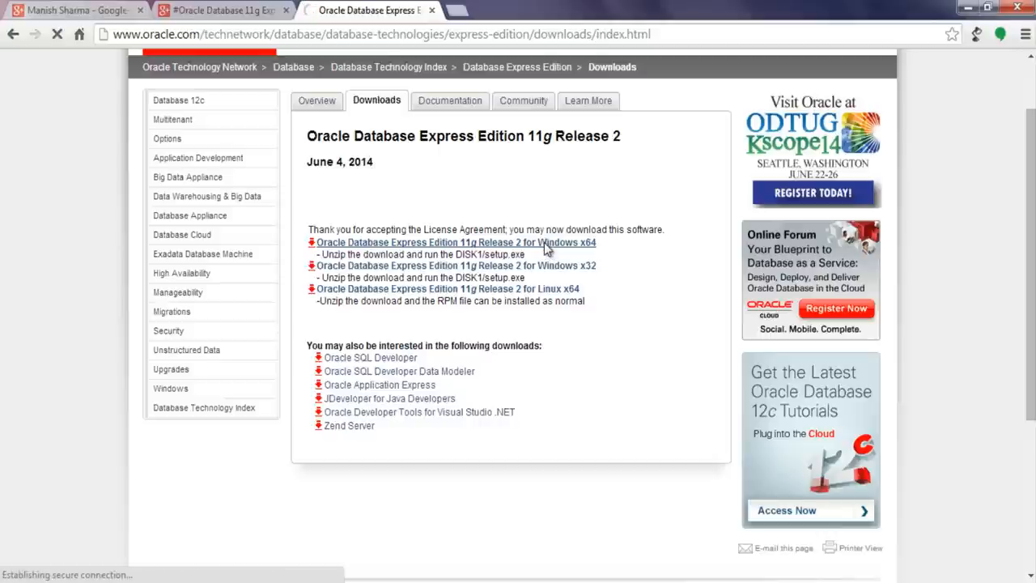
# Step: Sign in to the Oracle account with the password so the download proceeds
pyautogui.click(456, 243)
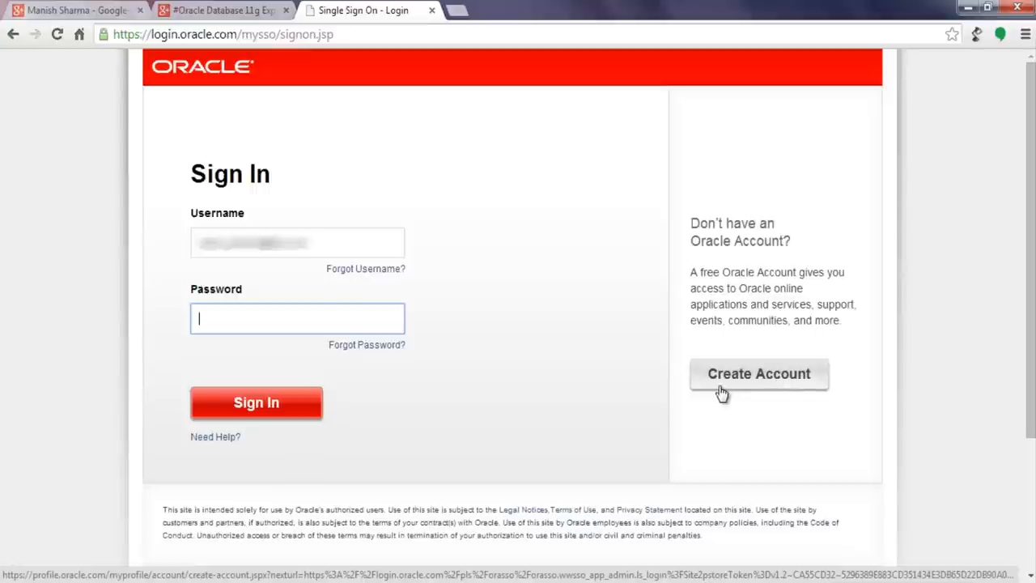
pyautogui.moveTo(483, 230)
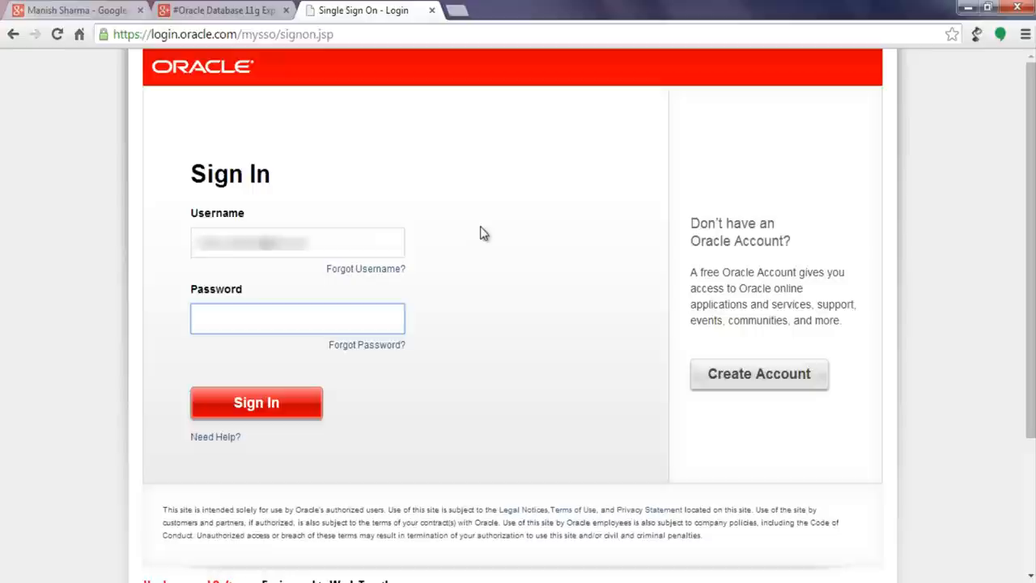
pyautogui.moveTo(760, 373)
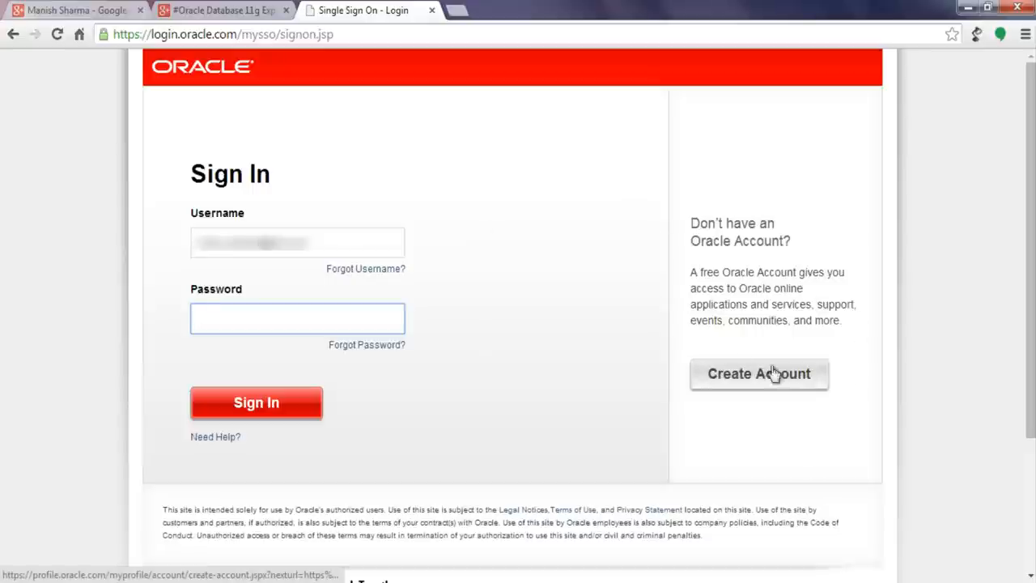
pyautogui.moveTo(332, 285)
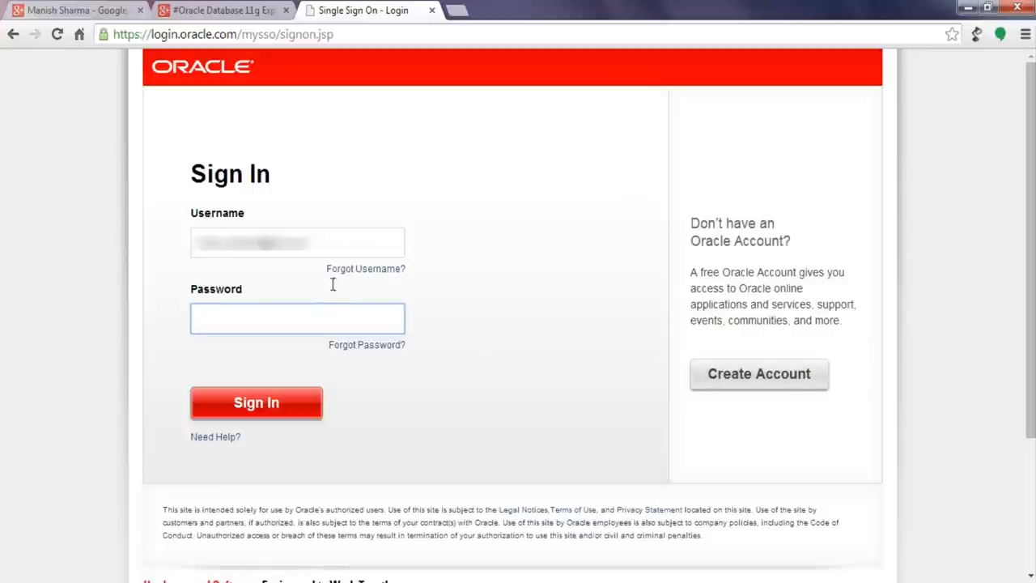
pyautogui.write('••••••')
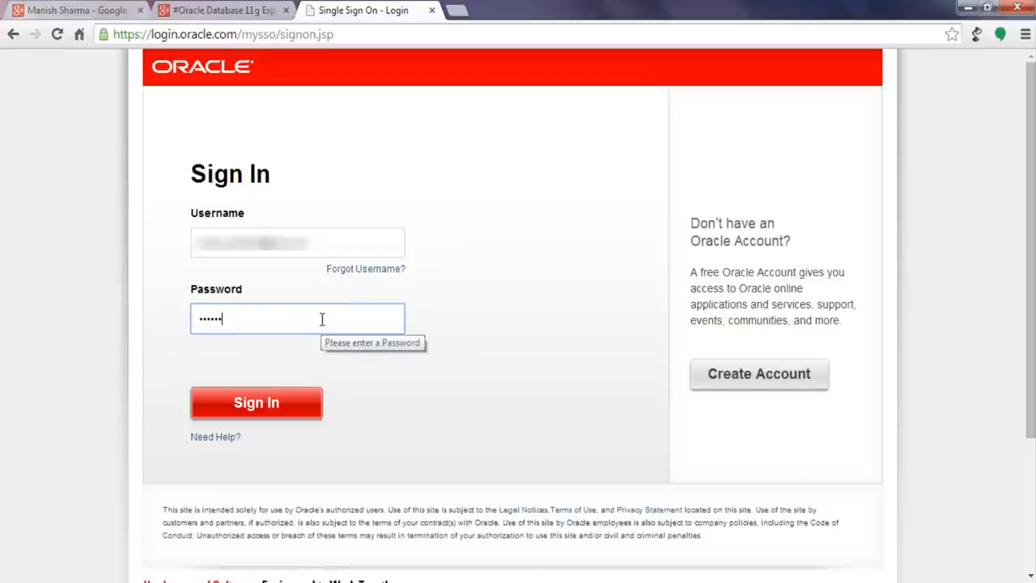
pyautogui.write('password')
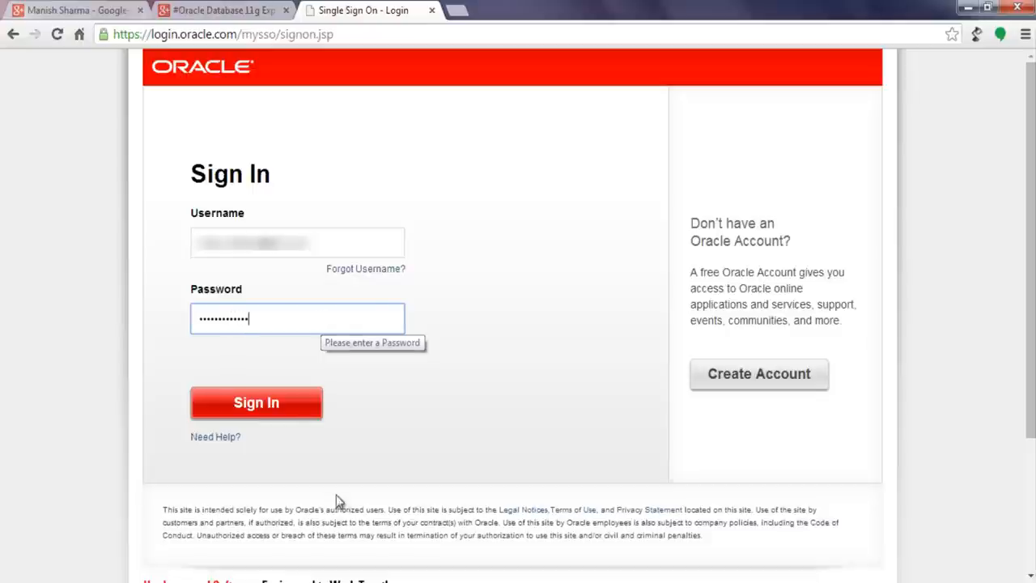
pyautogui.click(256, 401)
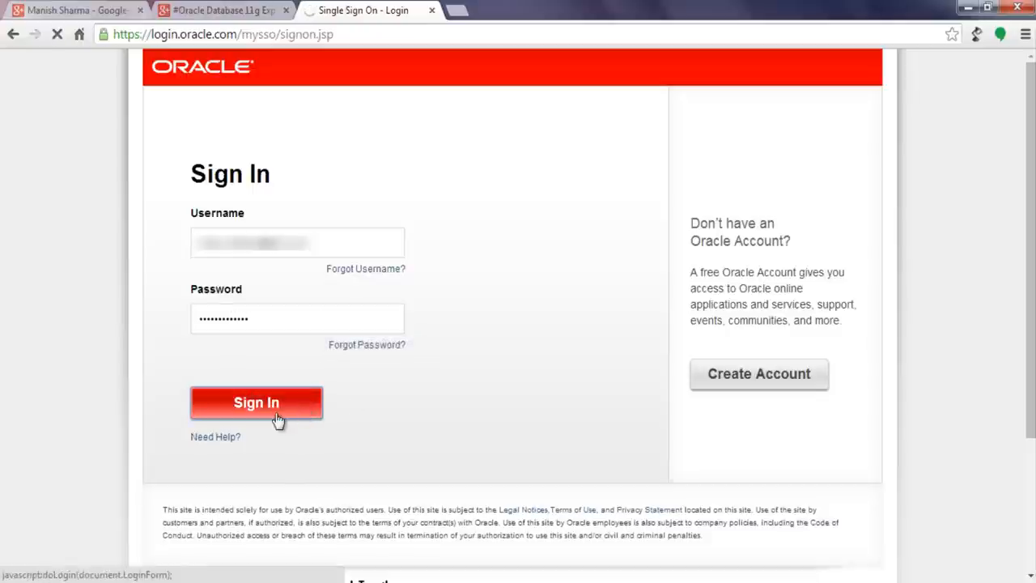
pyautogui.click(256, 402)
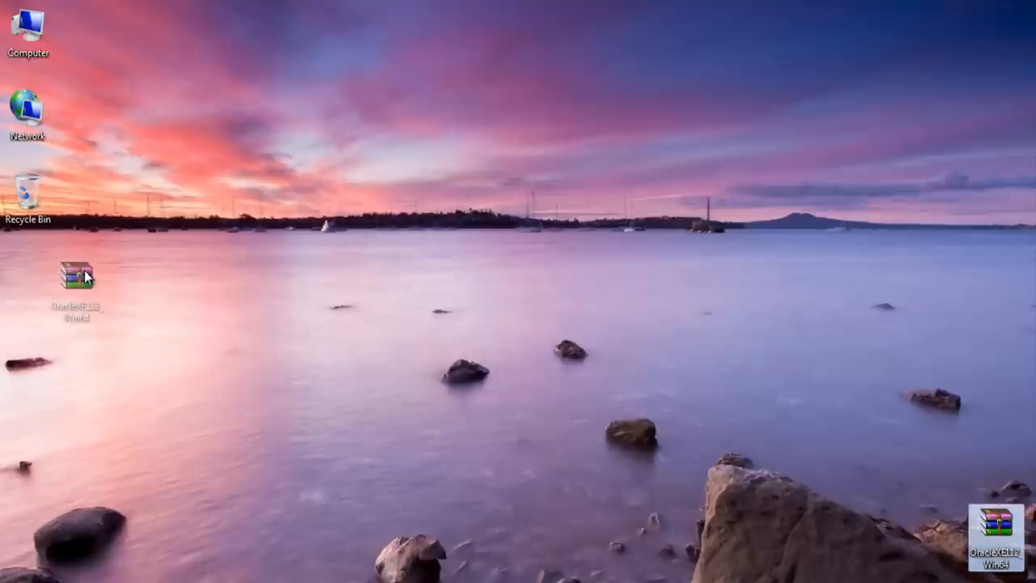
pyautogui.moveTo(77, 276)
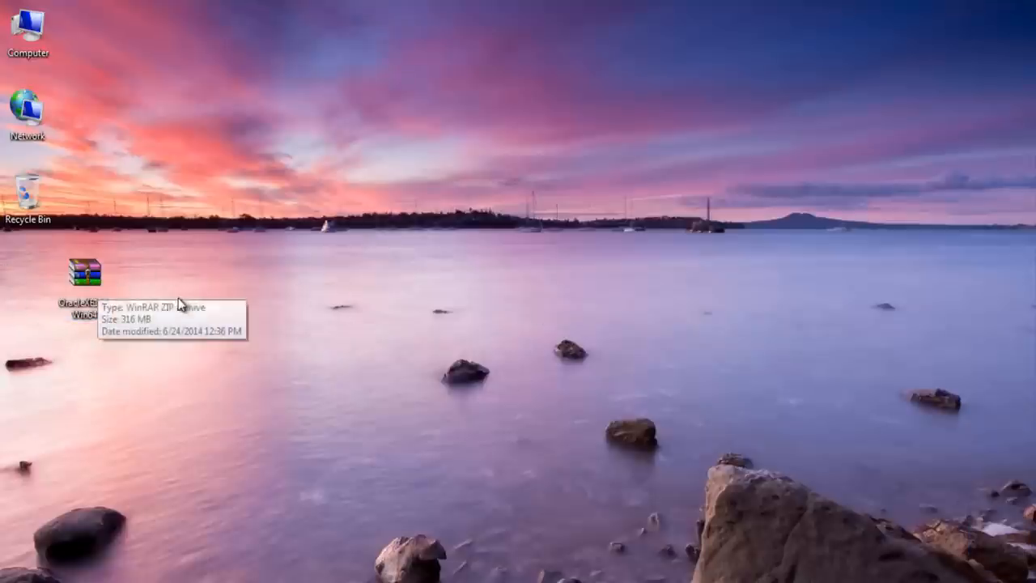
# Step: Extract the OracleXE112_Win64 archive onto the desktop and enter the DISK1 folder
pyautogui.rightClick(84, 275)
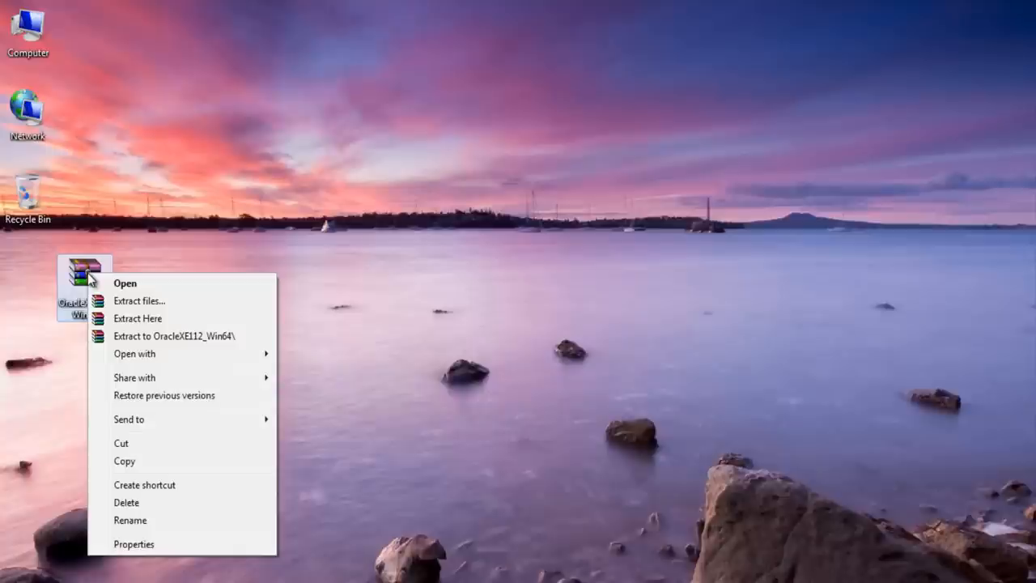
pyautogui.moveTo(137, 317)
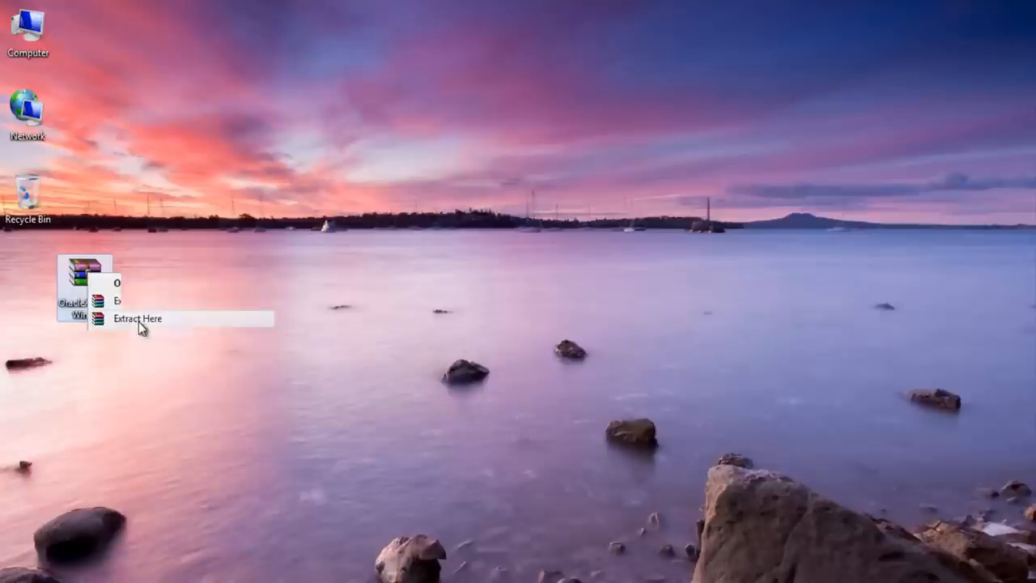
pyautogui.click(136, 317)
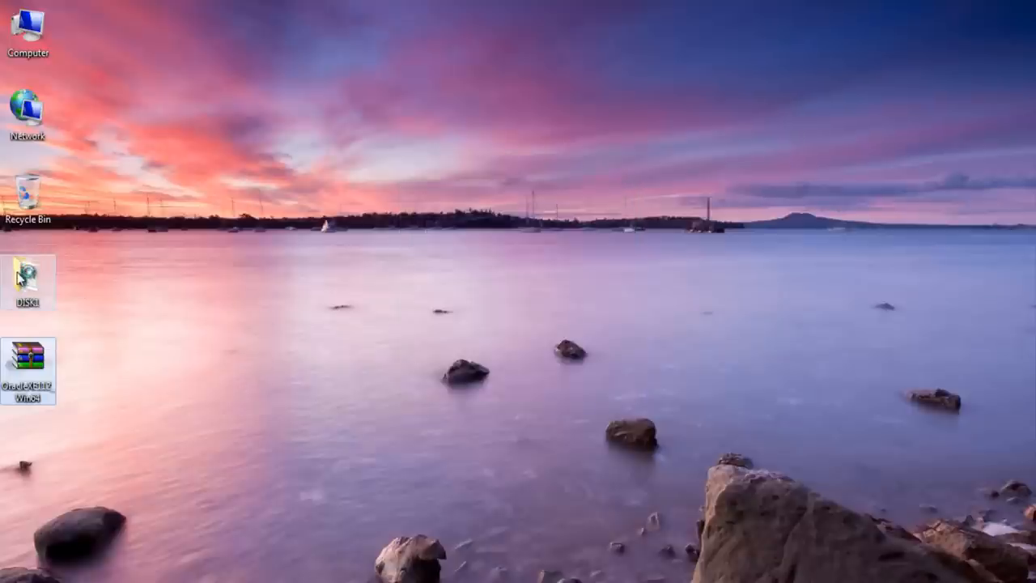
pyautogui.doubleClick(29, 282)
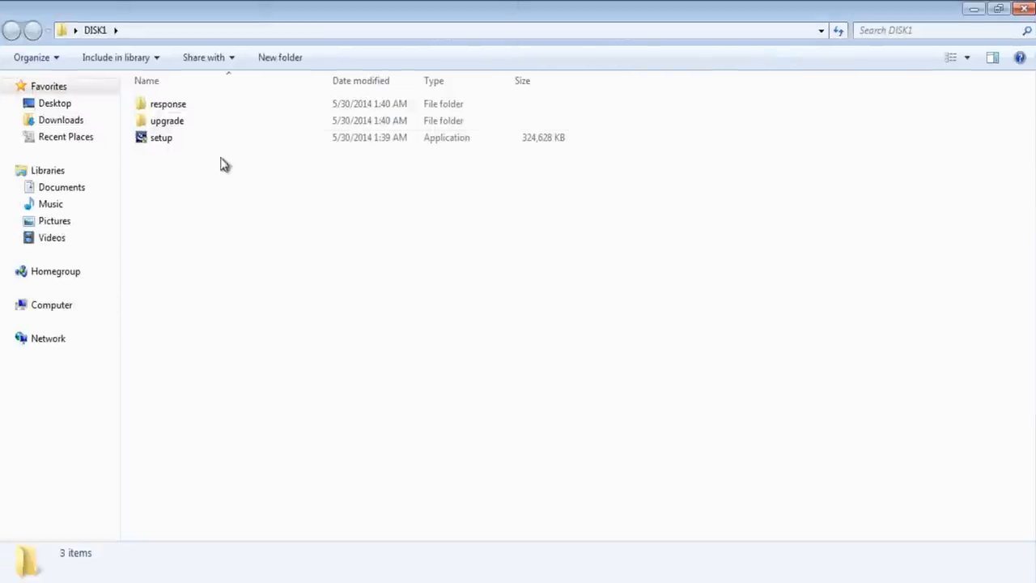
# Step: Run setup from DISK1 as administrator, approve User Account Control and dismiss the folder window
pyautogui.click(162, 136)
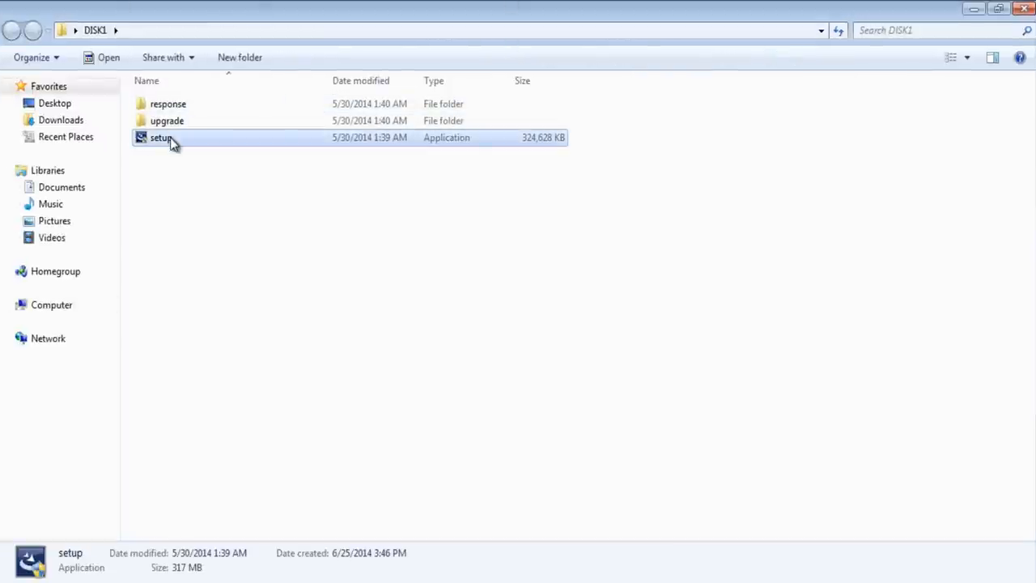
pyautogui.moveTo(162, 136)
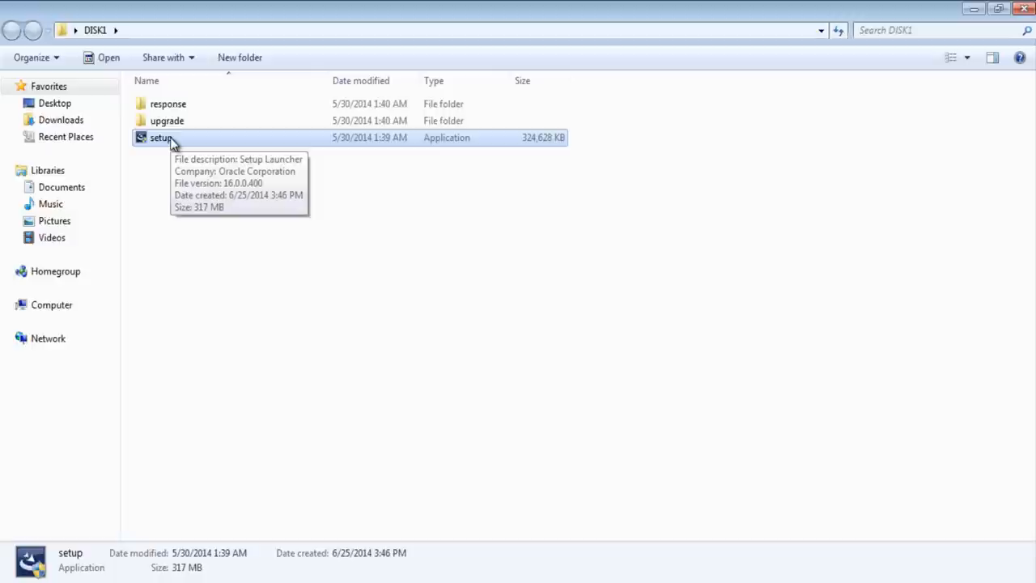
pyautogui.rightClick(160, 136)
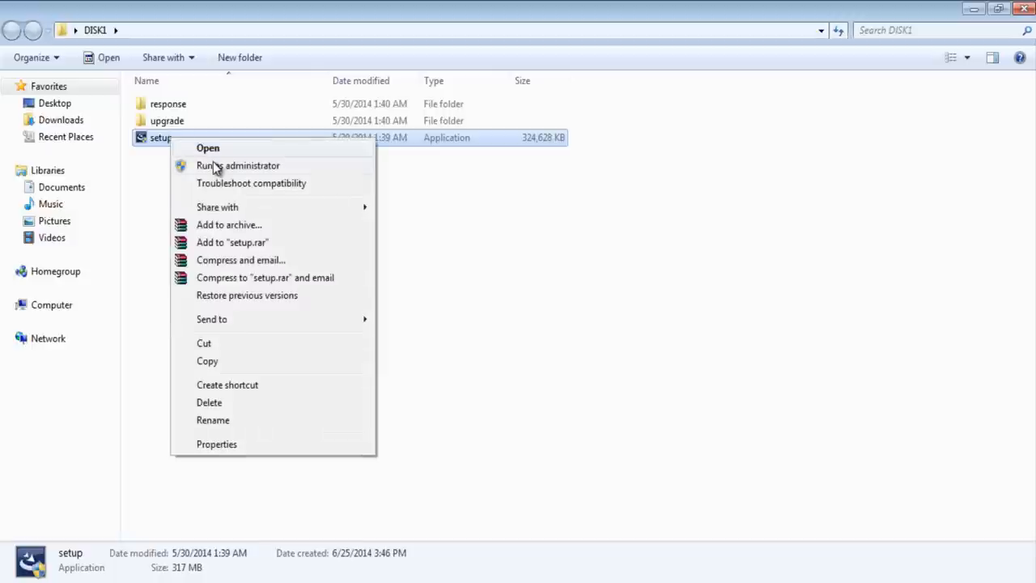
pyautogui.click(236, 165)
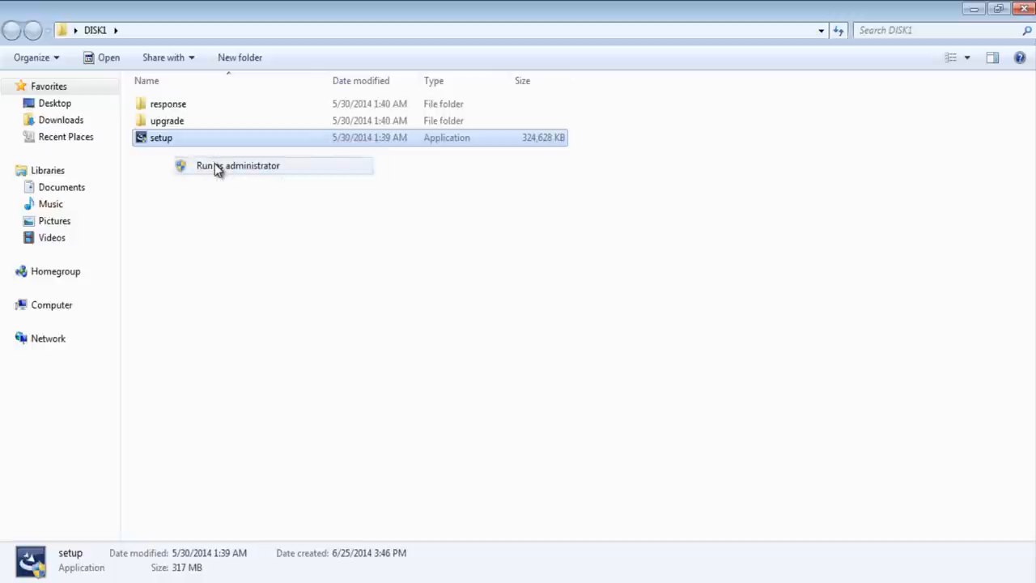
pyautogui.click(238, 165)
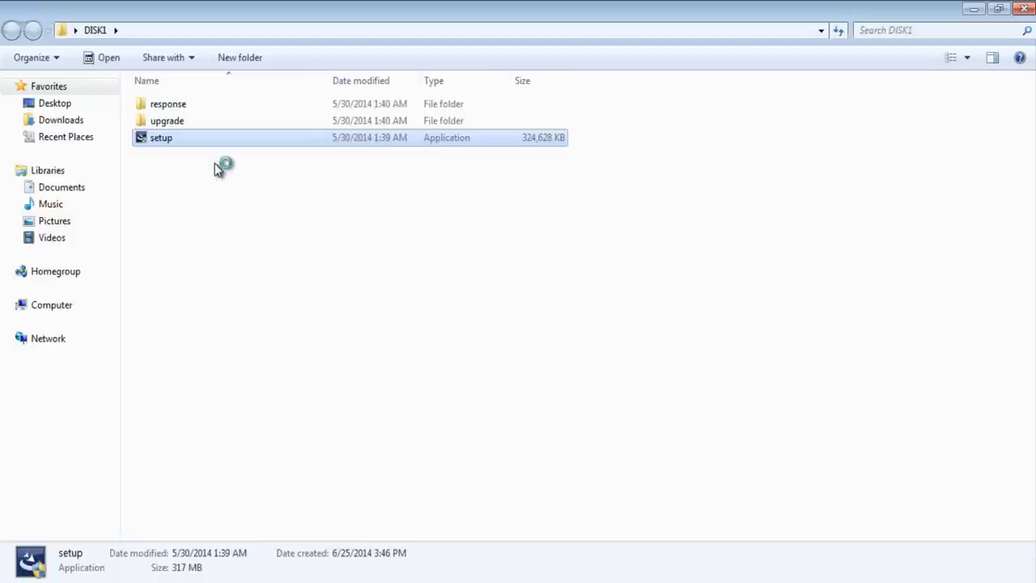
pyautogui.doubleClick(161, 136)
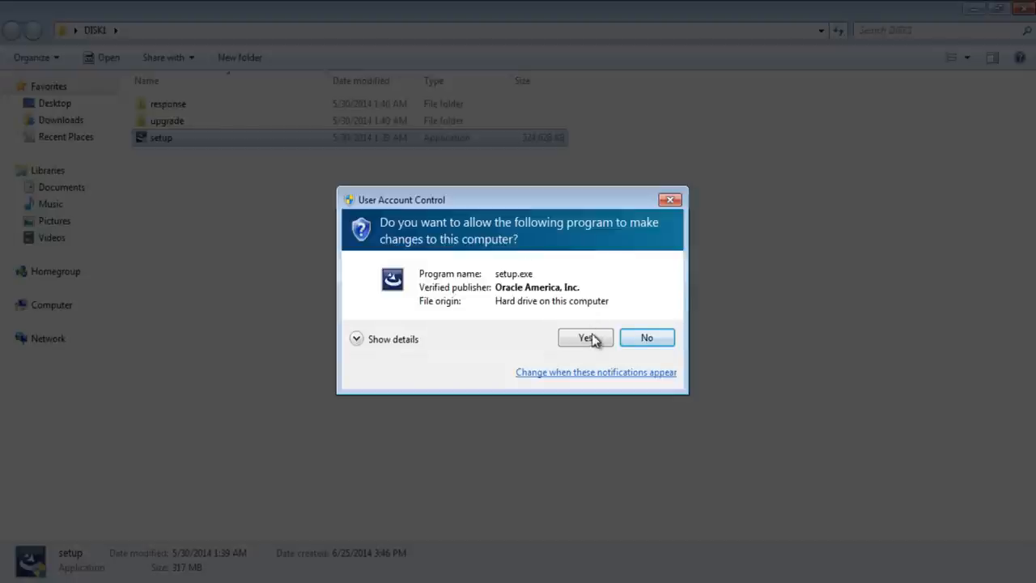
pyautogui.click(586, 338)
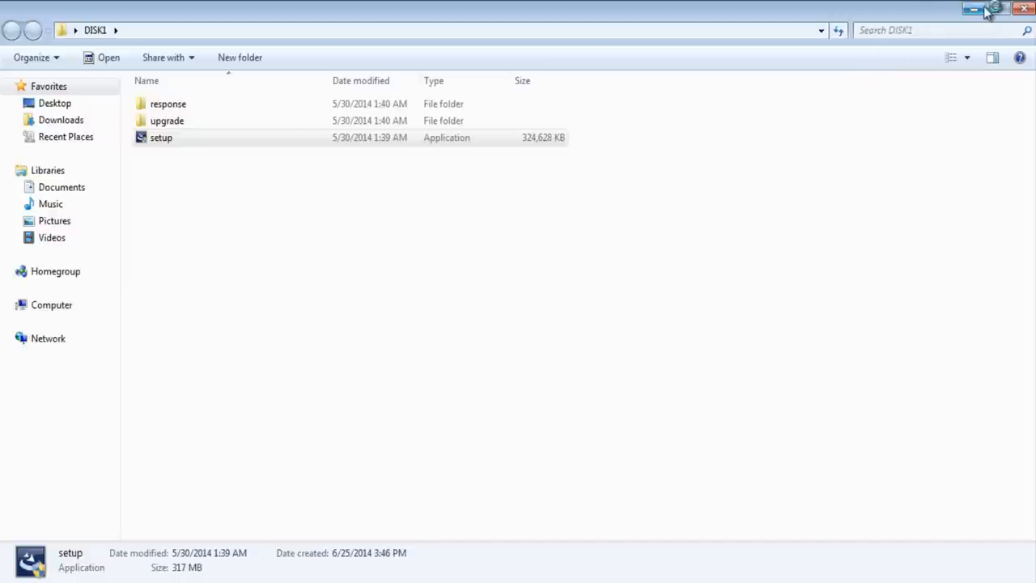
pyautogui.doubleClick(160, 137)
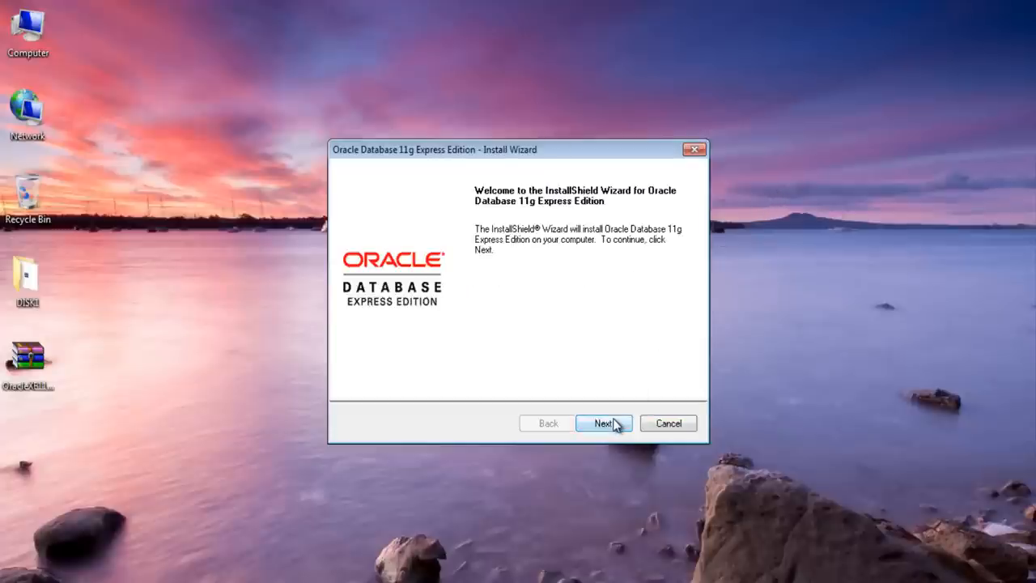
# Step: Move to the License Agreement page and accept the licence terms
pyautogui.click(602, 422)
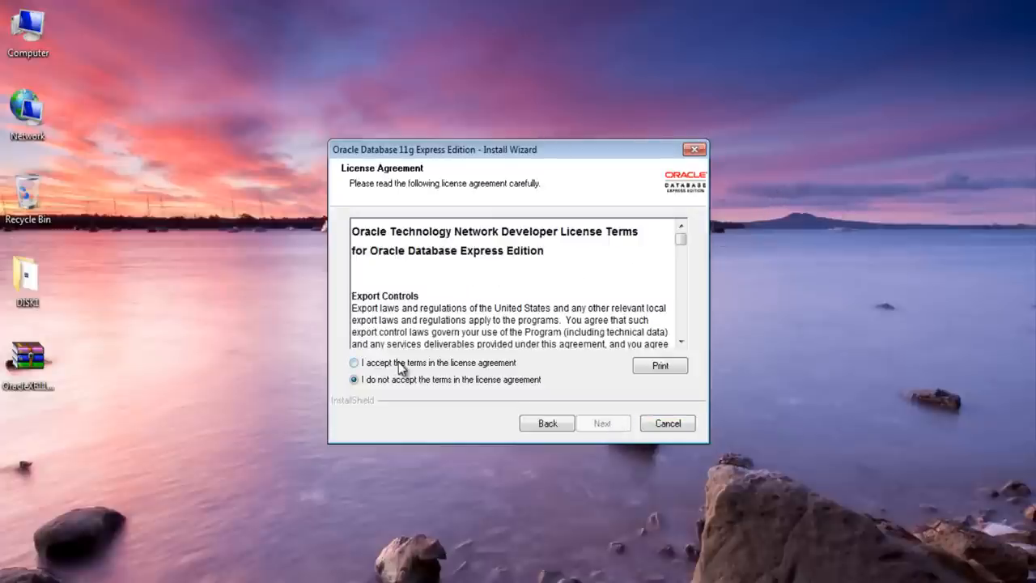
pyautogui.click(353, 363)
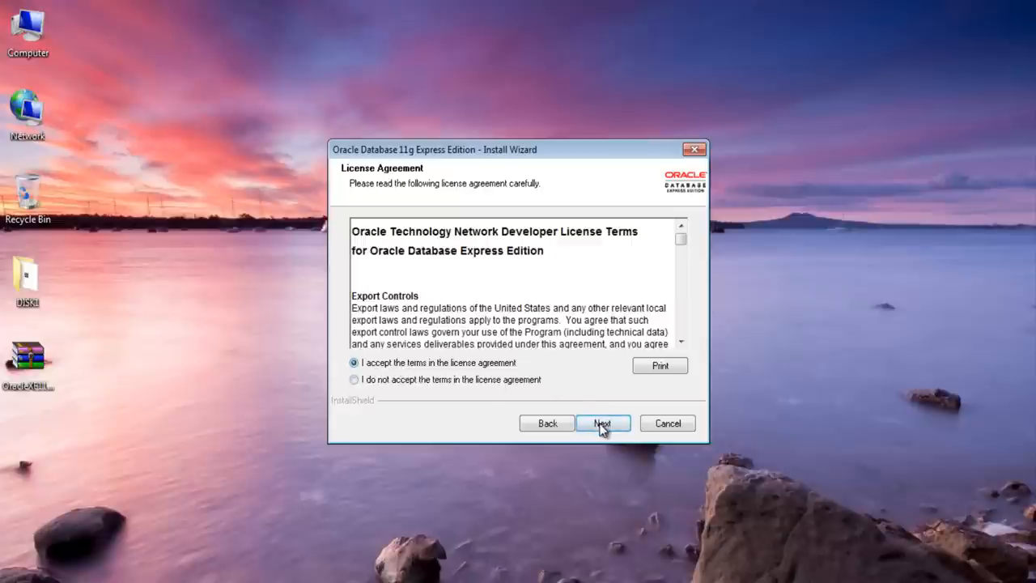
# Step: Glance at the folder chooser and keep C:\oraclexe\ as the destination
pyautogui.click(603, 425)
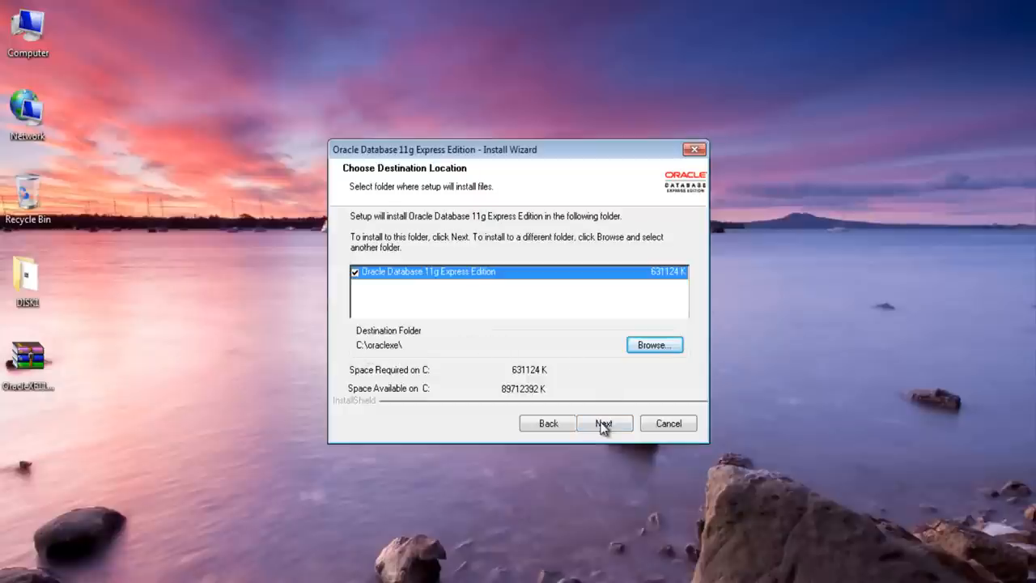
pyautogui.moveTo(655, 345)
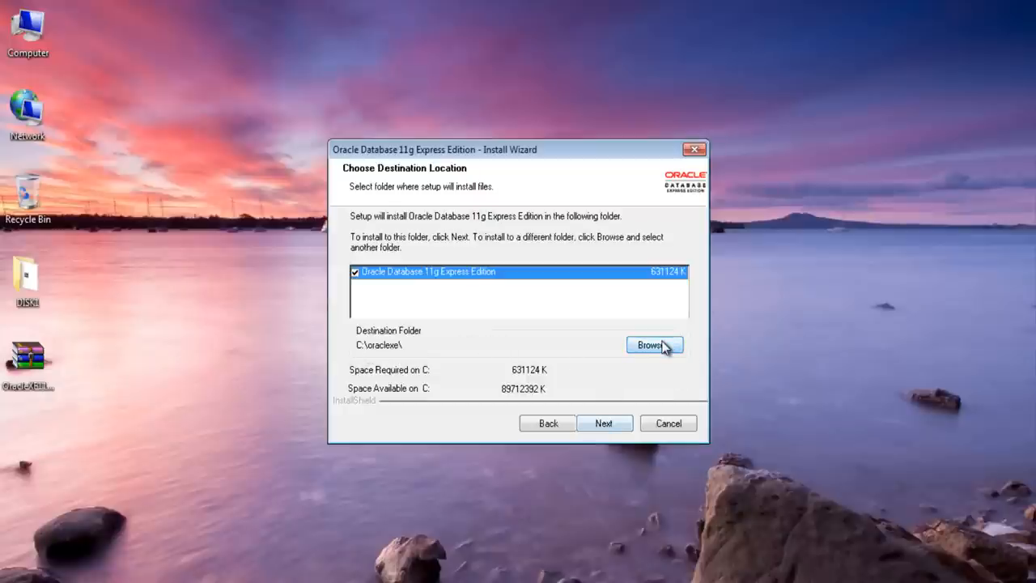
pyautogui.click(654, 345)
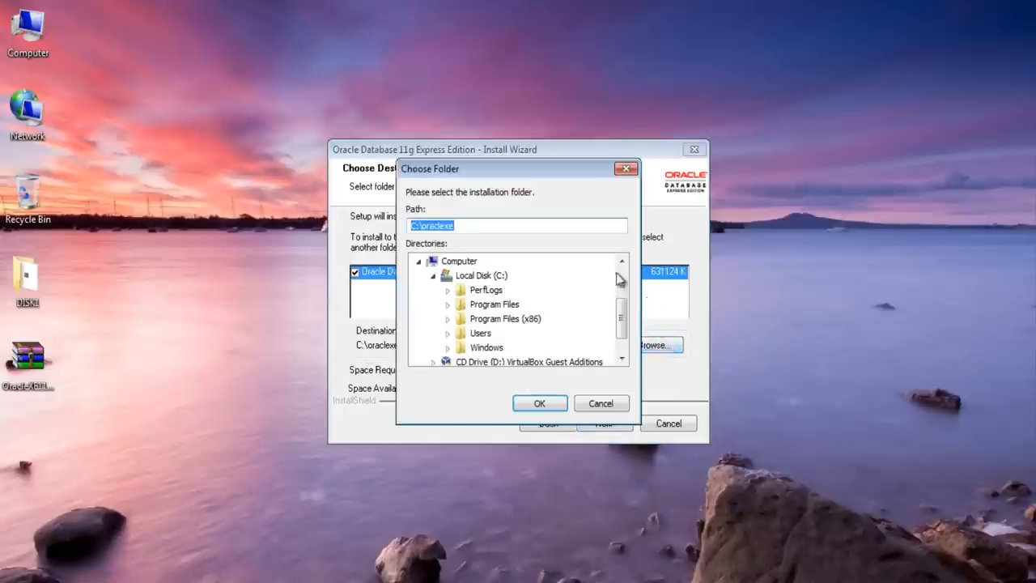
pyautogui.moveTo(512, 198)
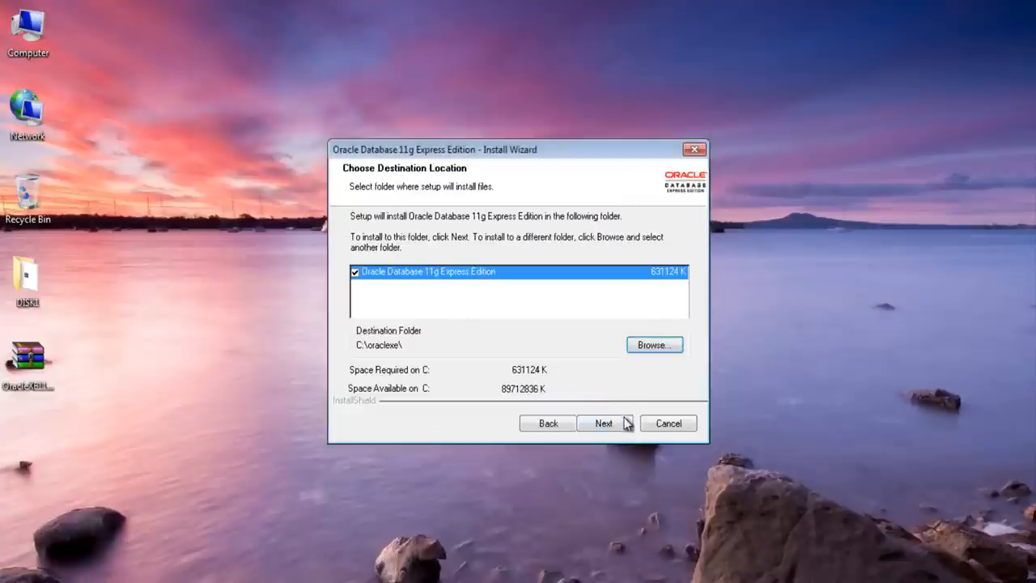
pyautogui.click(604, 422)
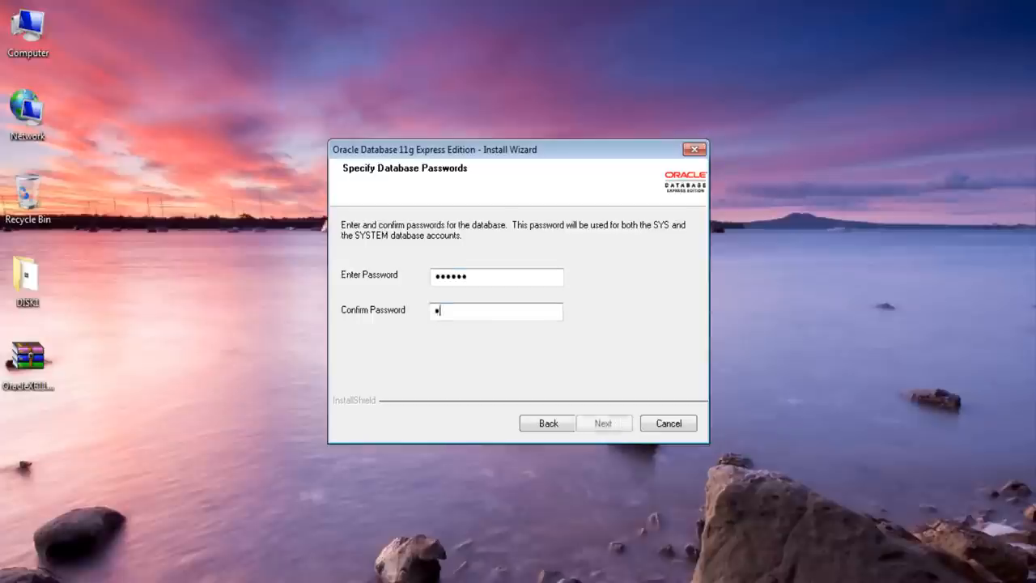
# Step: Enter and confirm the SYS/SYSTEM database password and continue to the summary
pyautogui.write('••••••')
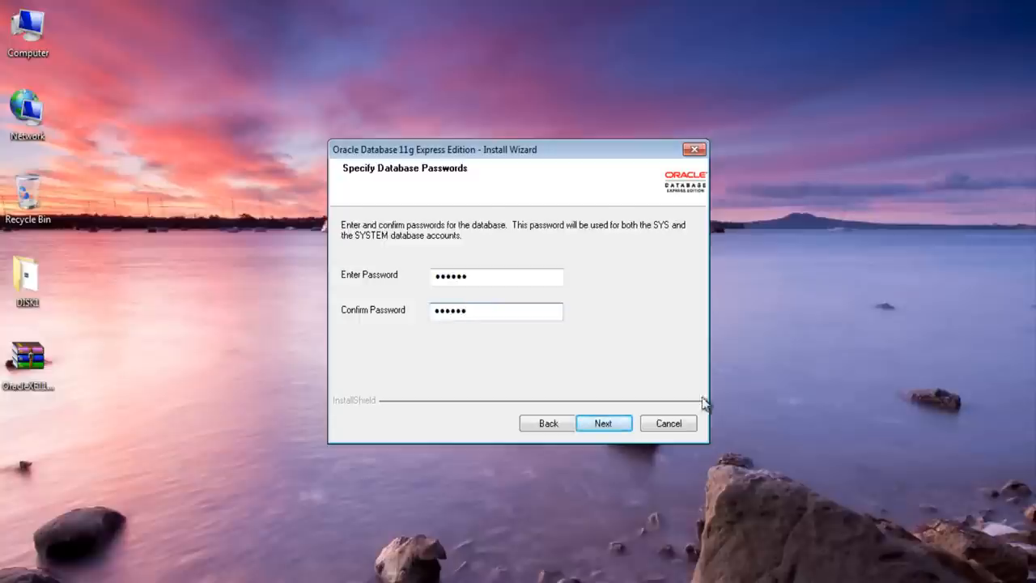
pyautogui.click(602, 423)
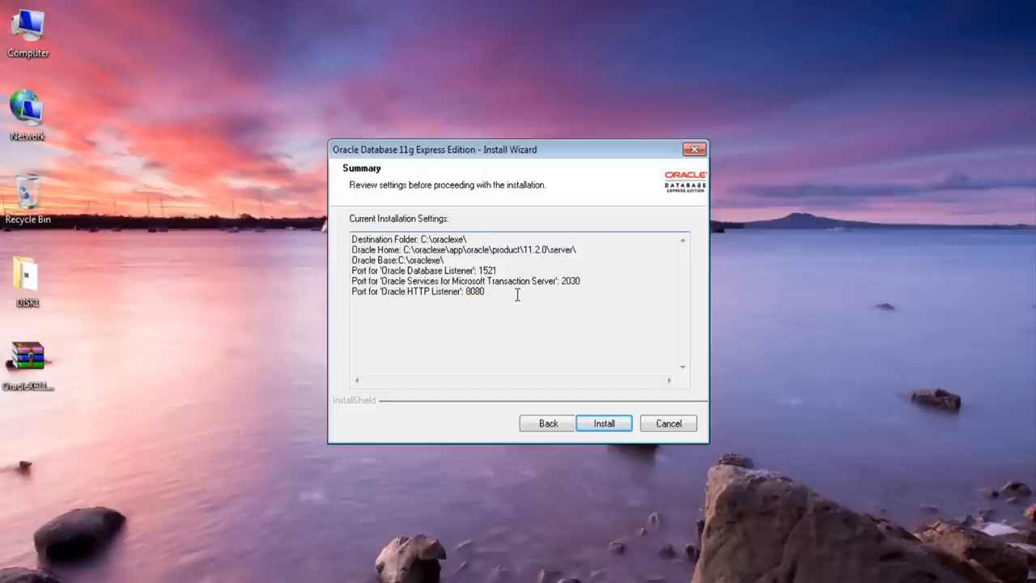
pyautogui.moveTo(567, 358)
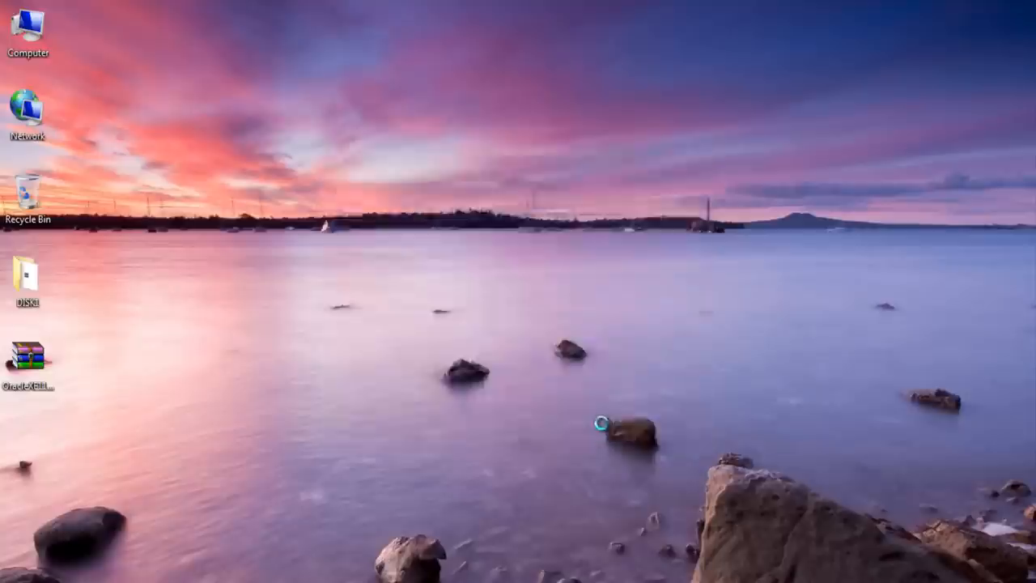
# Step: Run the installation to completion and finish the wizard
pyautogui.doubleClick(28, 357)
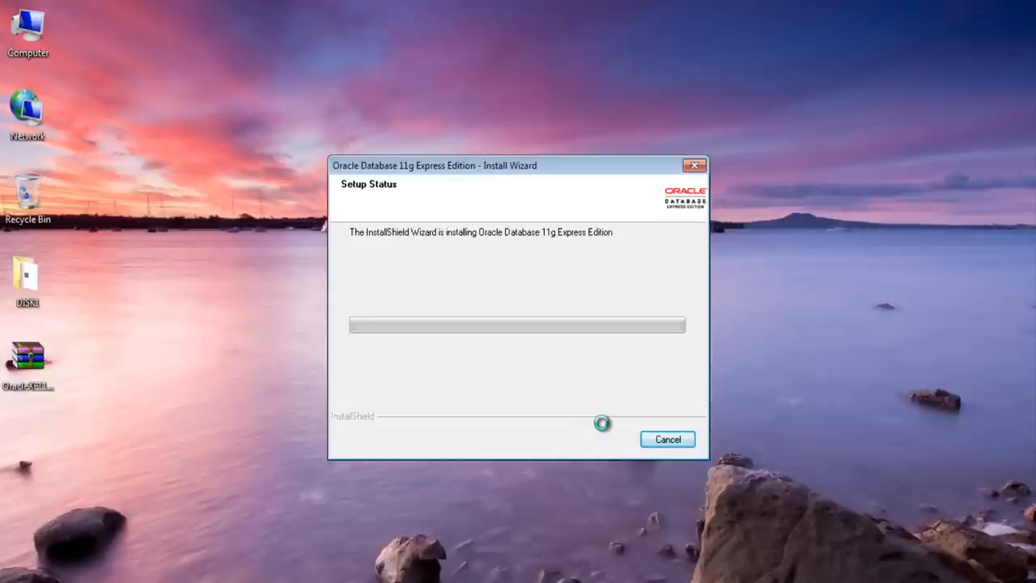
pyautogui.moveTo(606, 429)
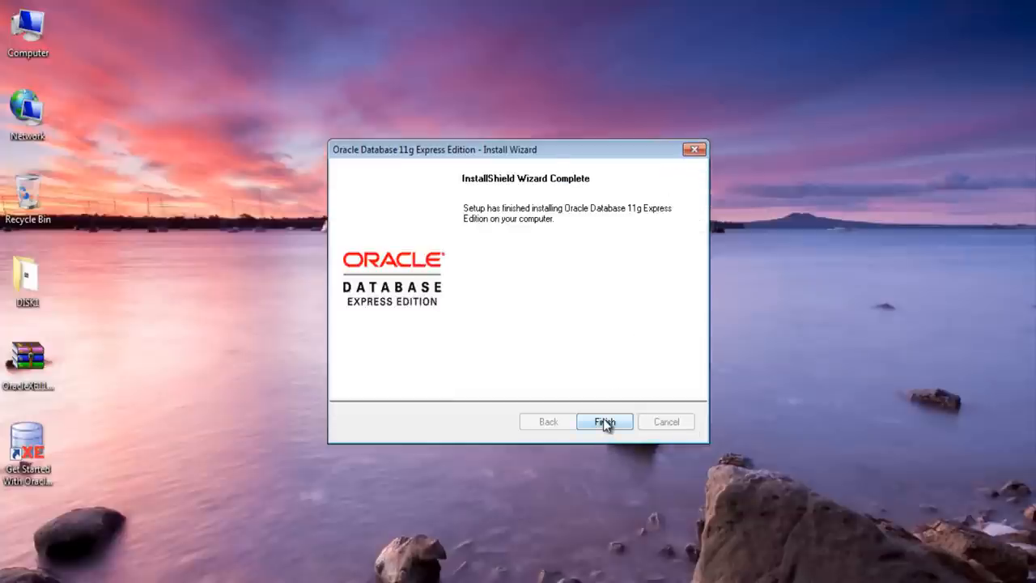
pyautogui.click(604, 421)
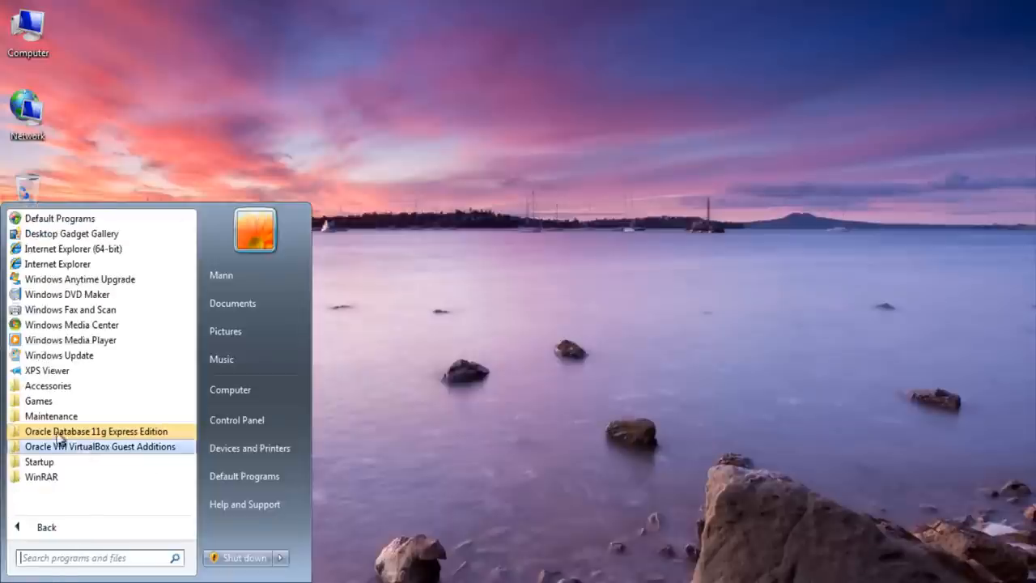
pyautogui.moveTo(97, 431)
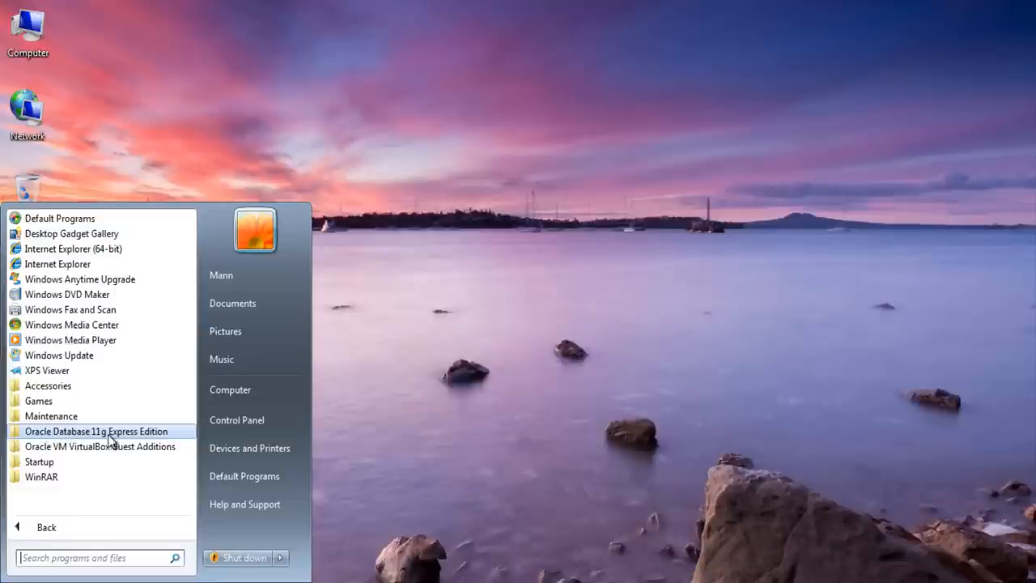
# Step: Expand the Oracle Database 11g Express Edition Start-menu folder, then dismiss the menu
pyautogui.click(97, 431)
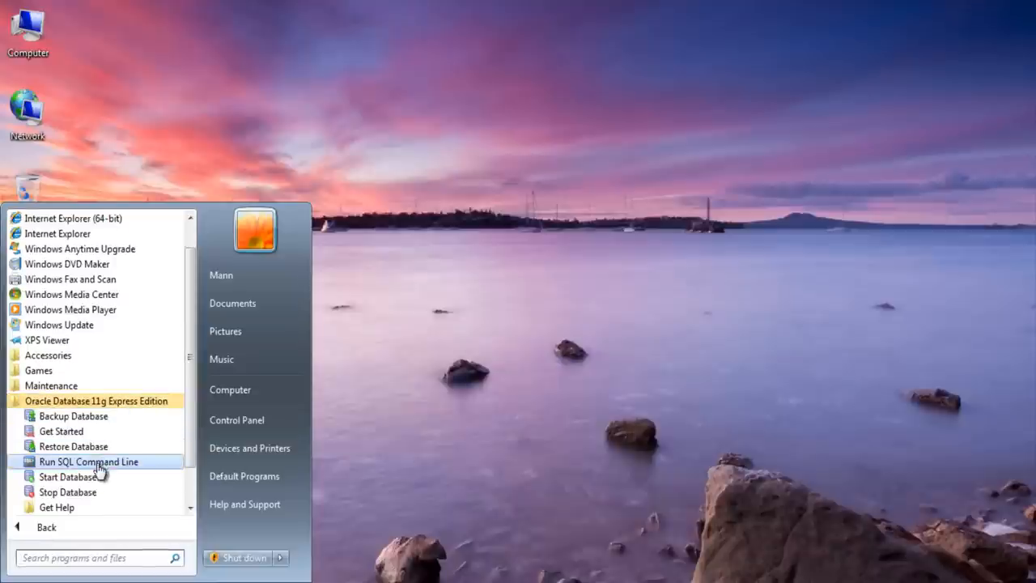
pyautogui.moveTo(62, 468)
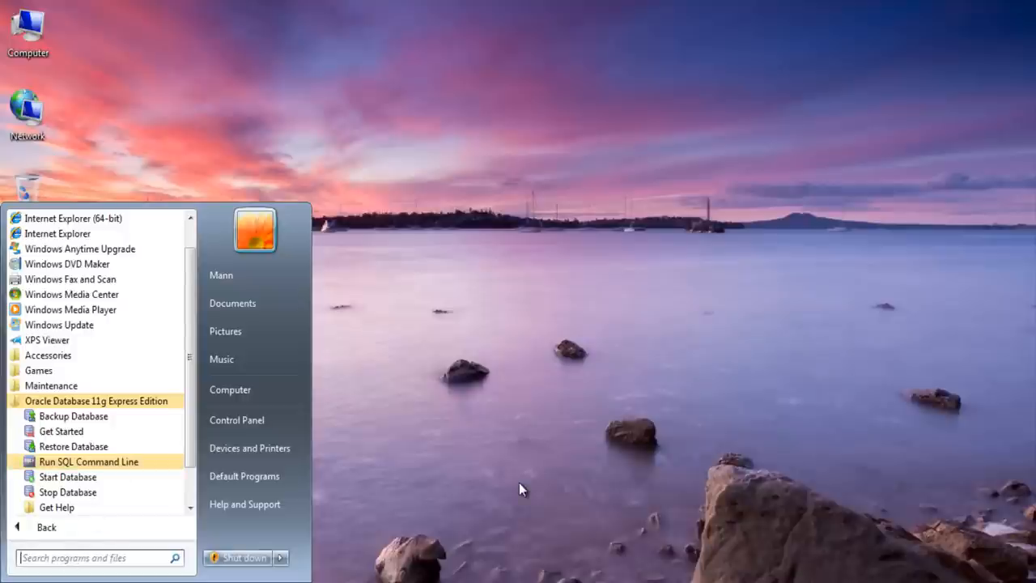
pyautogui.click(521, 489)
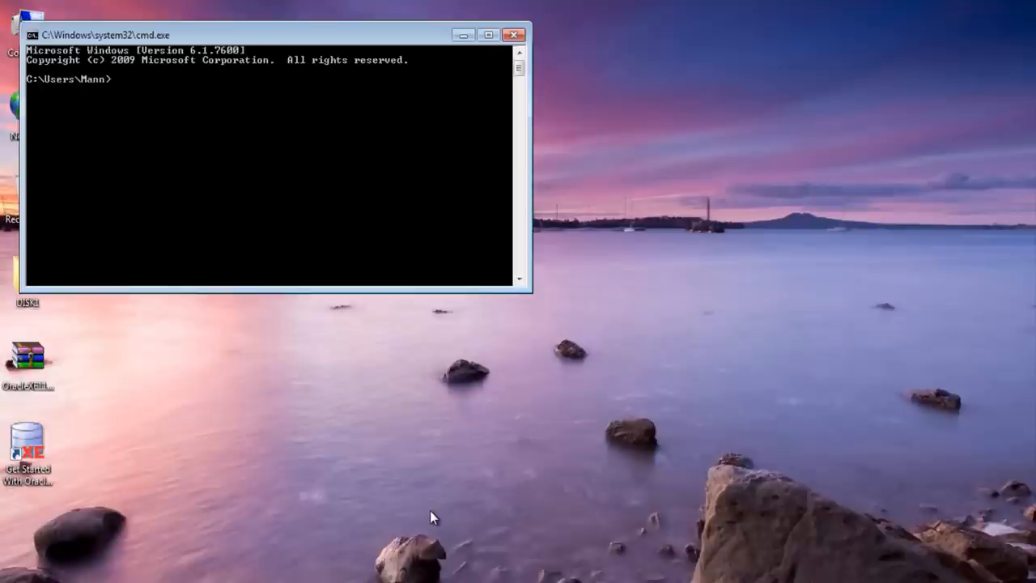
# Step: Connect with sqlplus as sysdba and query global_name to confirm it returns XE
pyautogui.write('sqlplus / as sysdba')
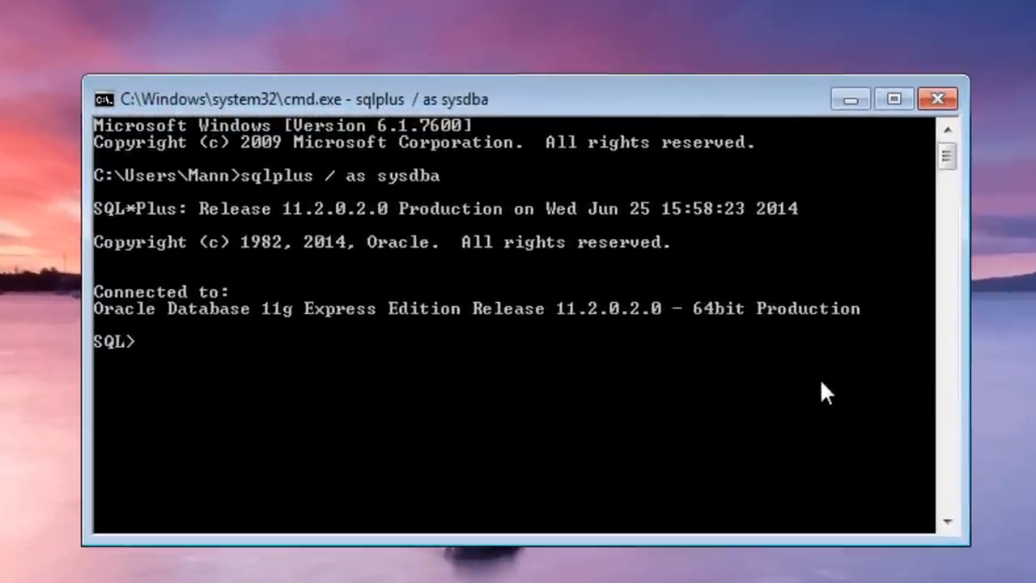
pyautogui.write('SELECT')
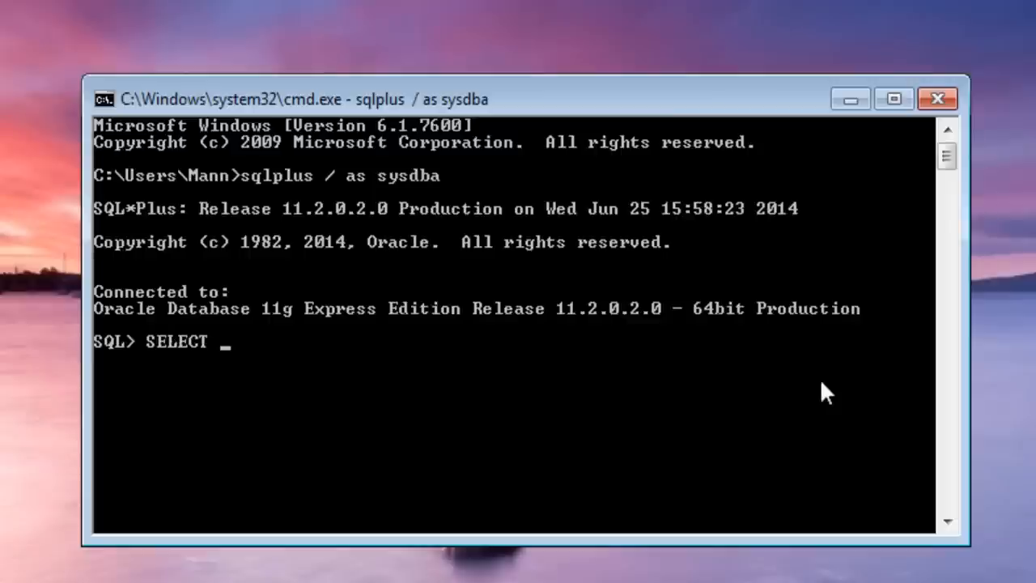
pyautogui.write('* FROM glo')
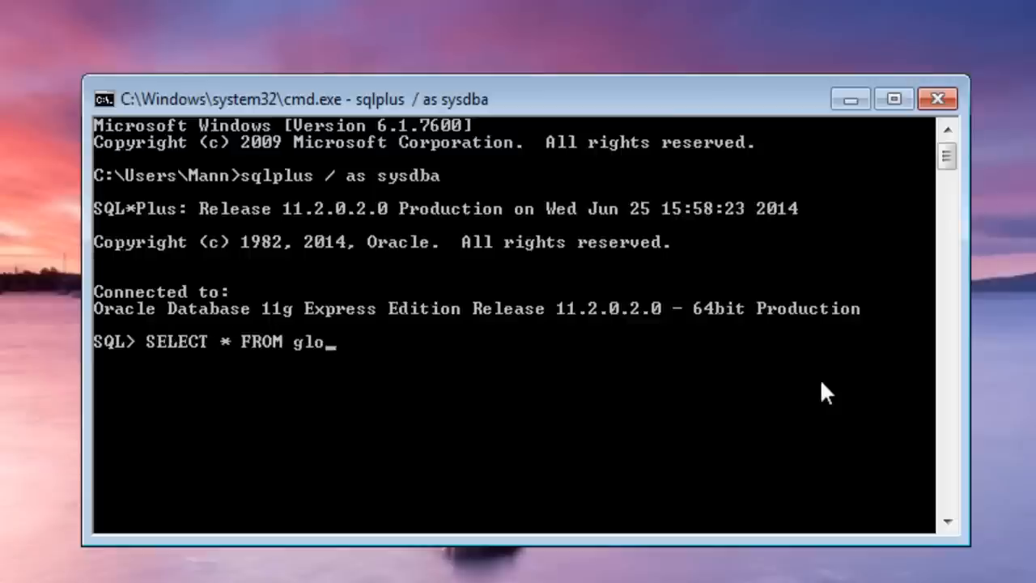
pyautogui.write('bal_name;')
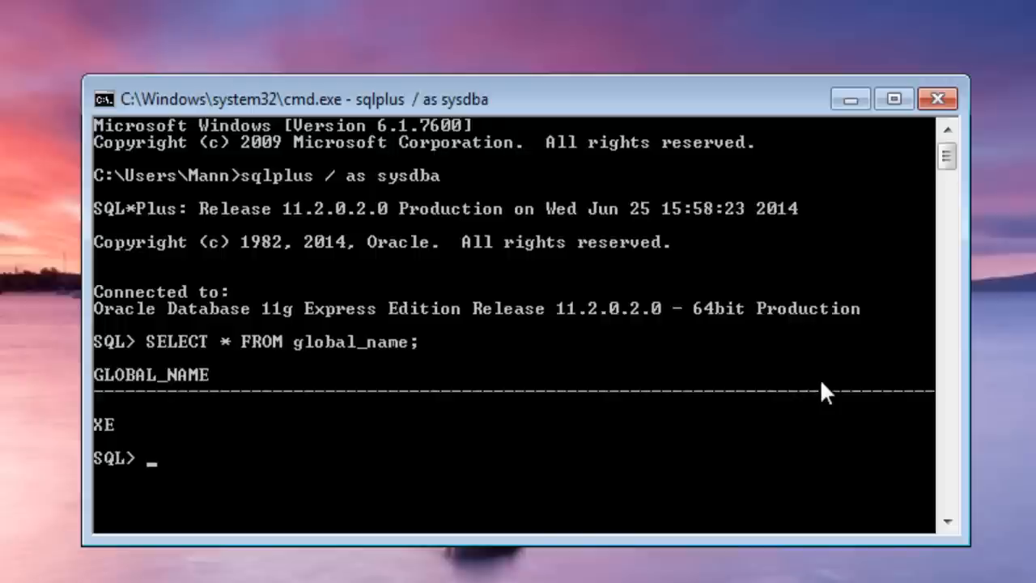
# Step: Query name from v$database and v$version to confirm database XE and the 11.2.0.2.0 banner
pyautogui.write('SELECT name FROM v$databasel')
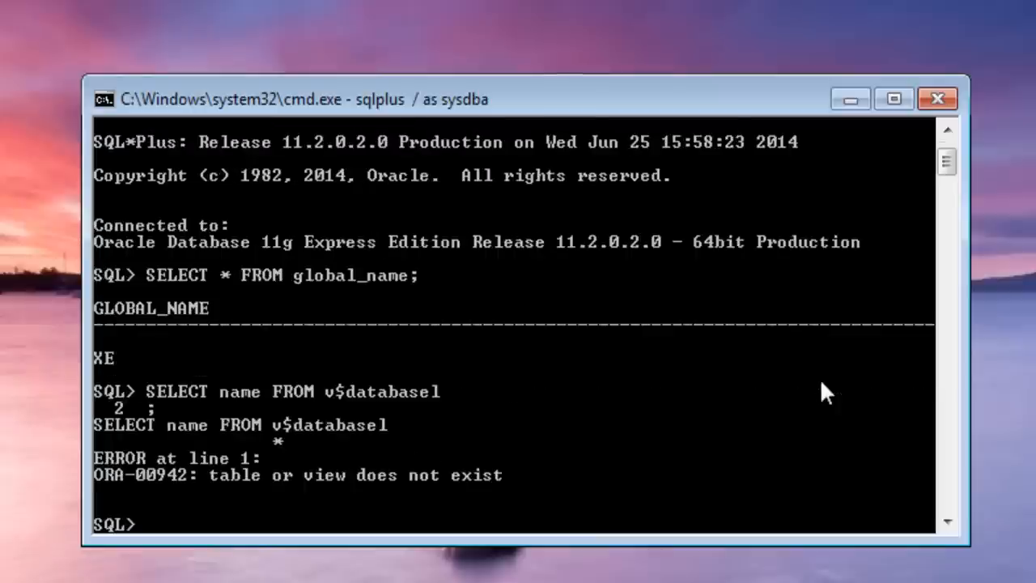
pyautogui.write('SELECT name FROM v$database1')
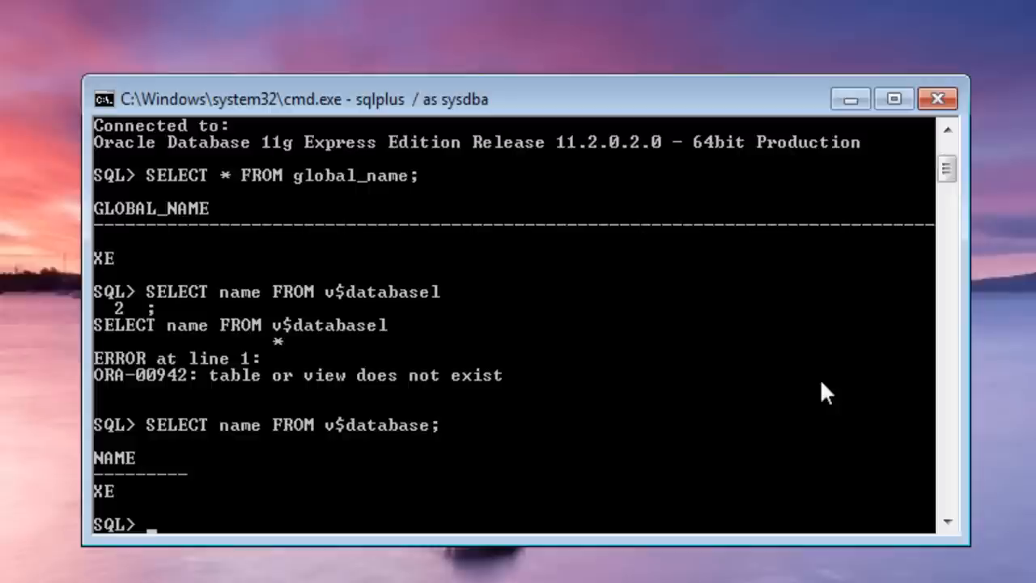
pyautogui.write('SELECT * FROM v$version;')
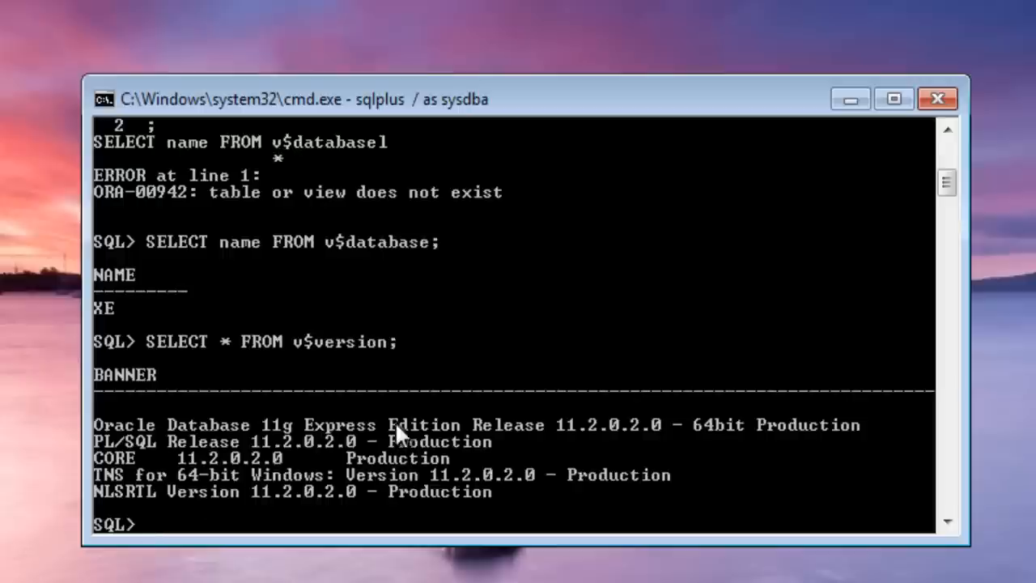
pyautogui.moveTo(619, 437)
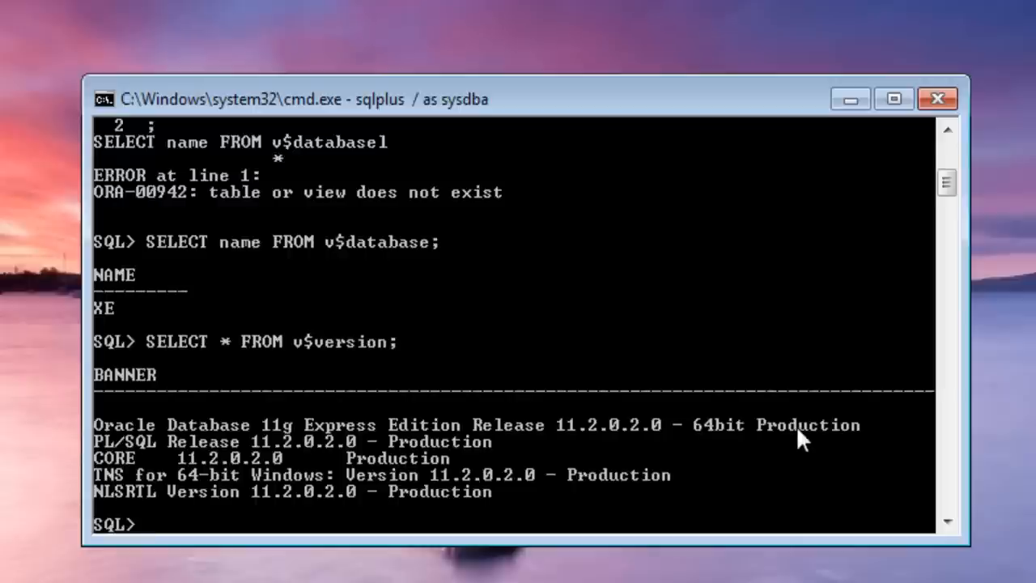
pyautogui.moveTo(321, 484)
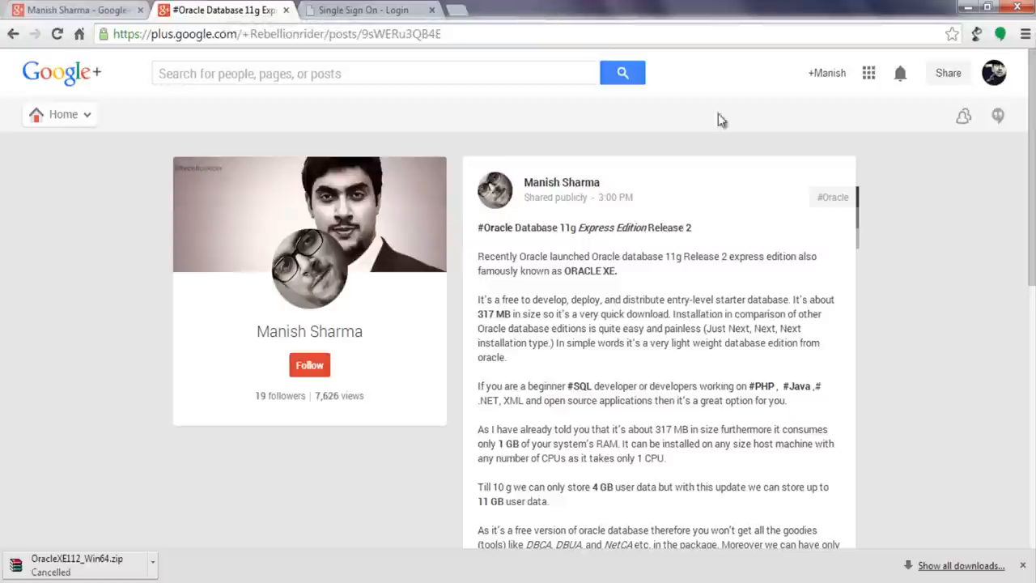
pyautogui.scroll(-3)
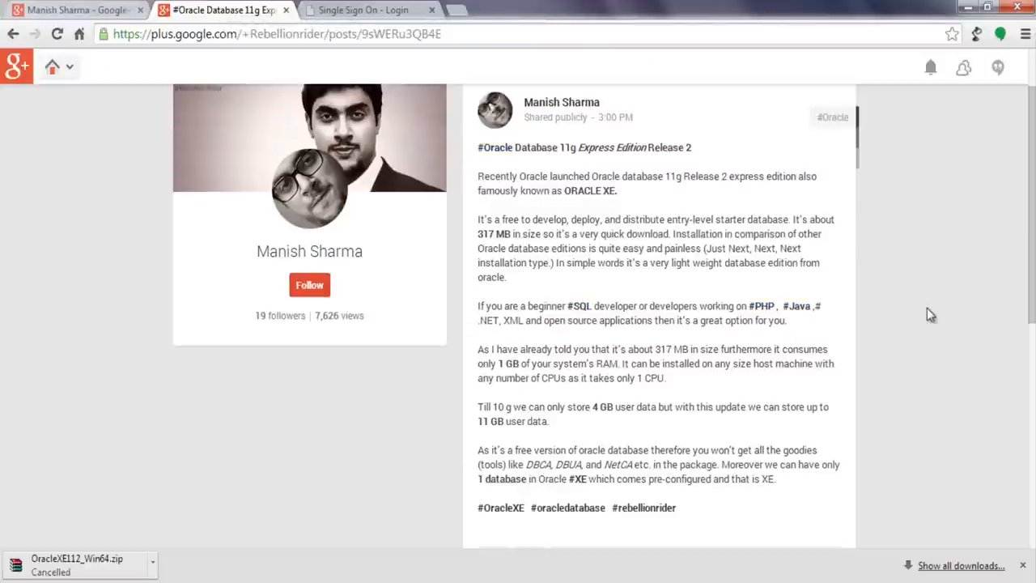
pyautogui.moveTo(929, 306)
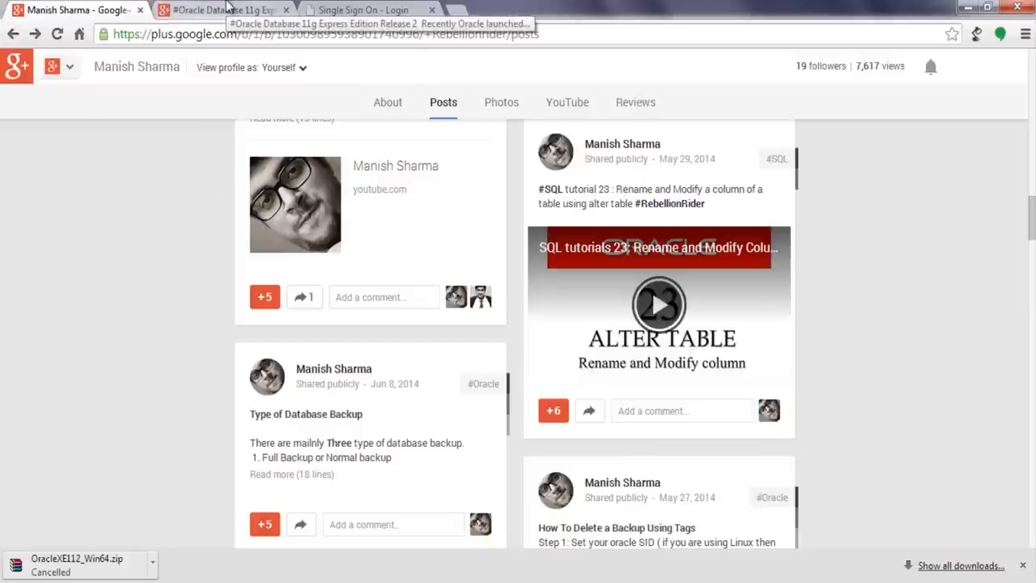
pyautogui.click(219, 9)
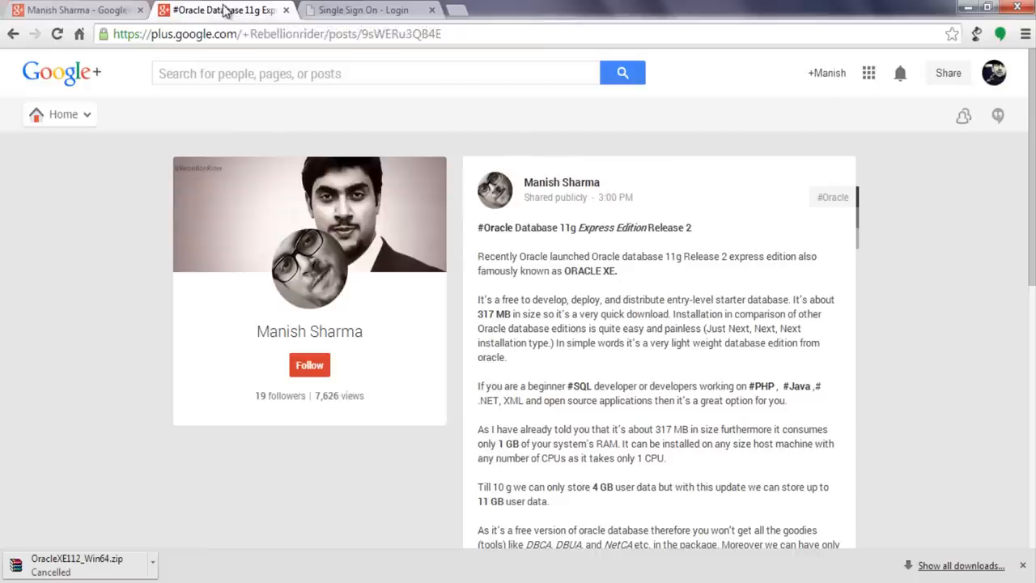